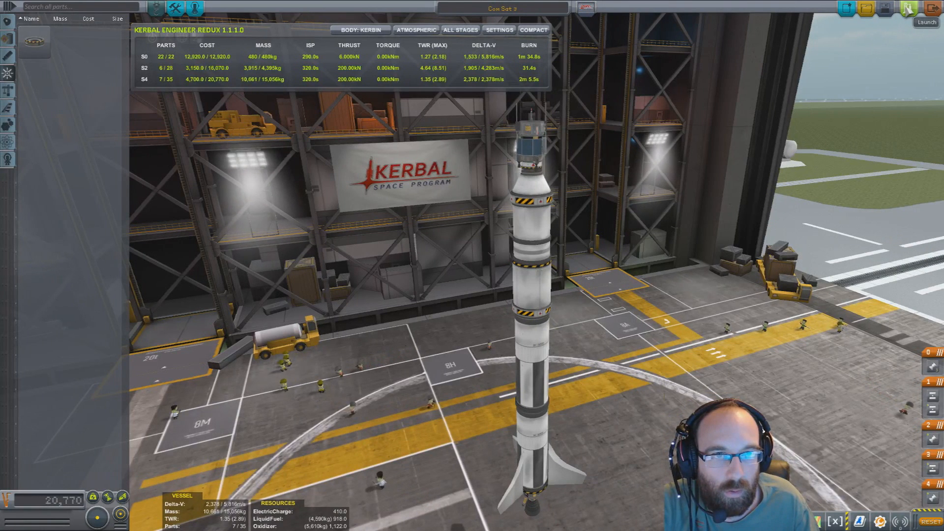
Roll the assembled rocket out of the Vehicle Assembly Building onto the launch pad
click(925, 23)
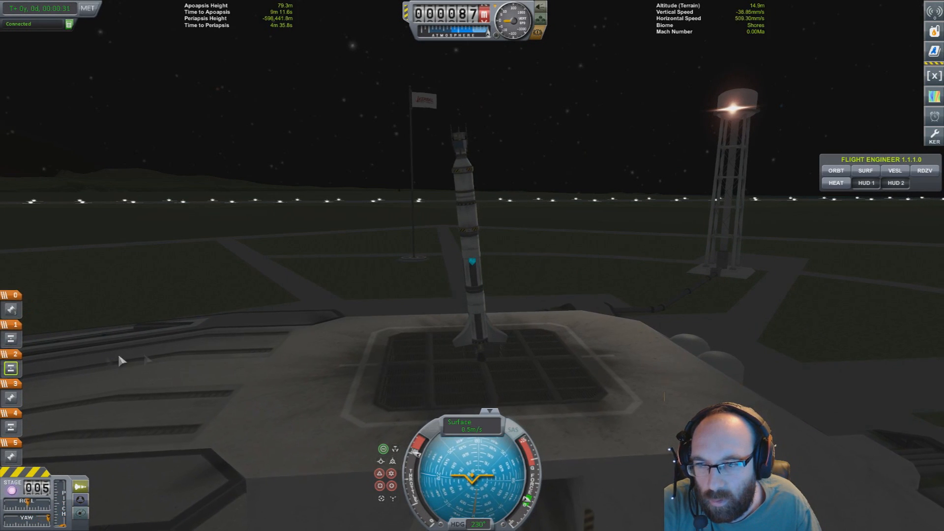
Revert the flight so the rocket is back on the pad with the clock at zero
key(Escape)
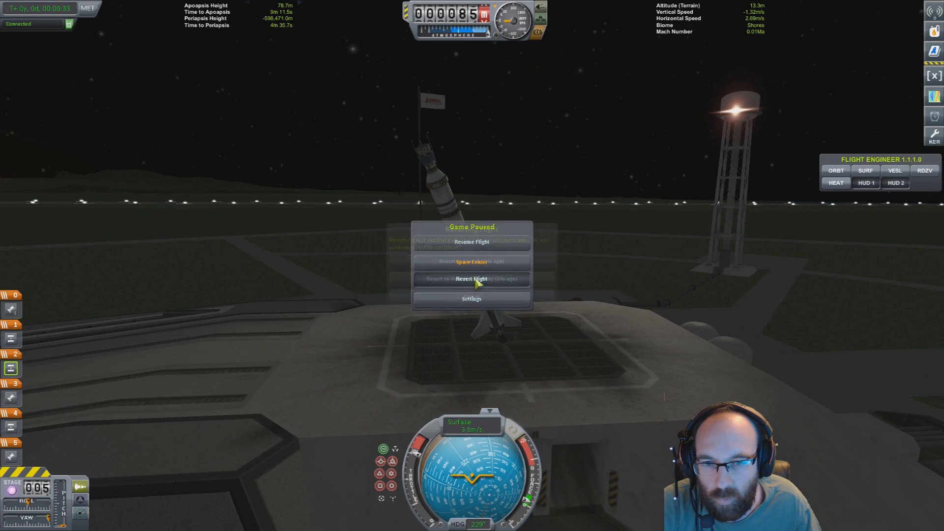
click(471, 279)
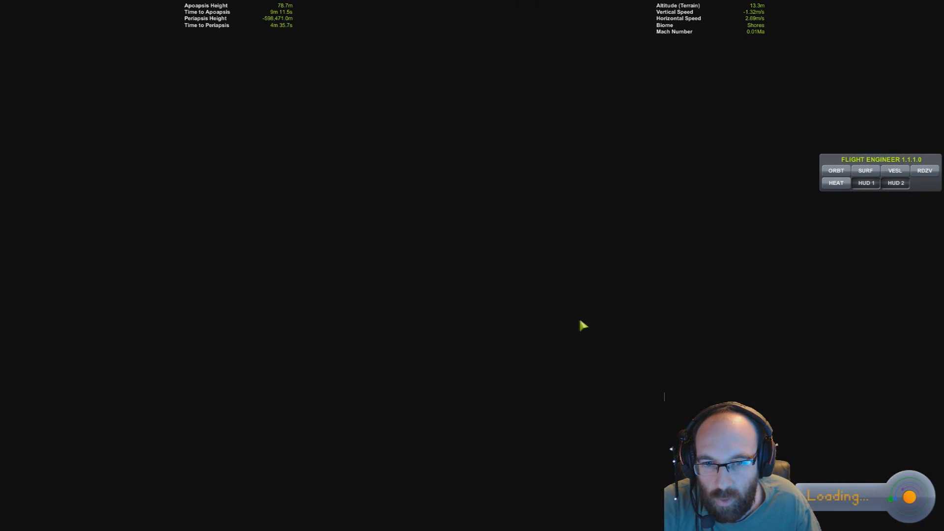
mouse_move(547, 320)
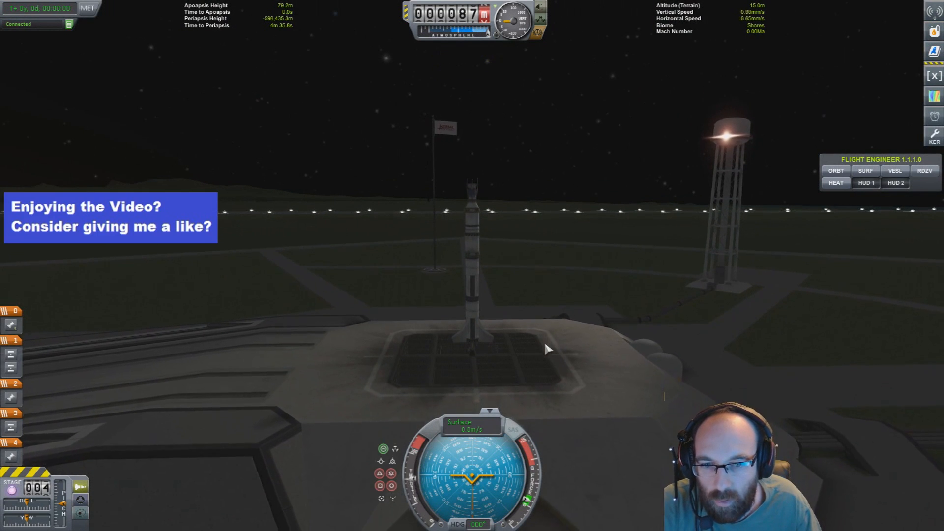
Launch the rocket and climb toward an apoapsis near 98 km
key(space)
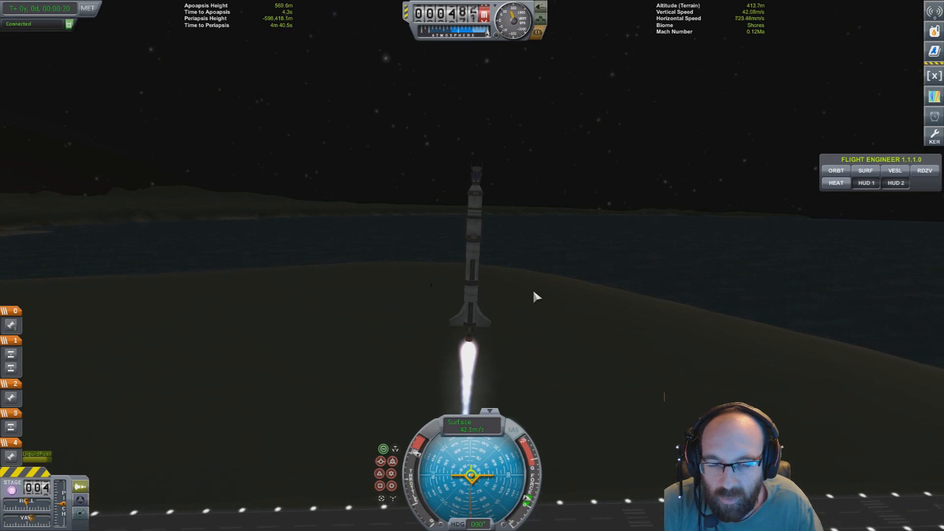
mouse_move(578, 323)
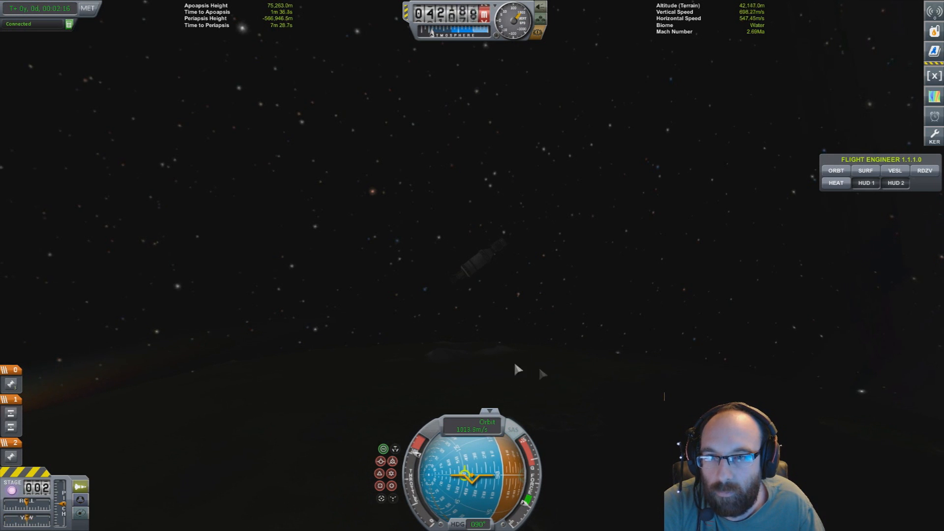
mouse_move(553, 99)
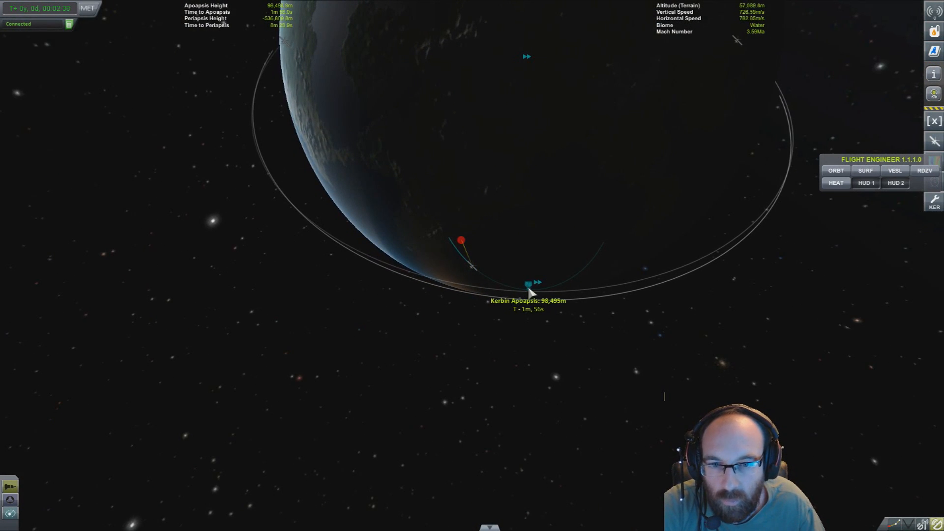
Start the circularization burn near the 98 km apoapsis with the Flight Computer
click(528, 283)
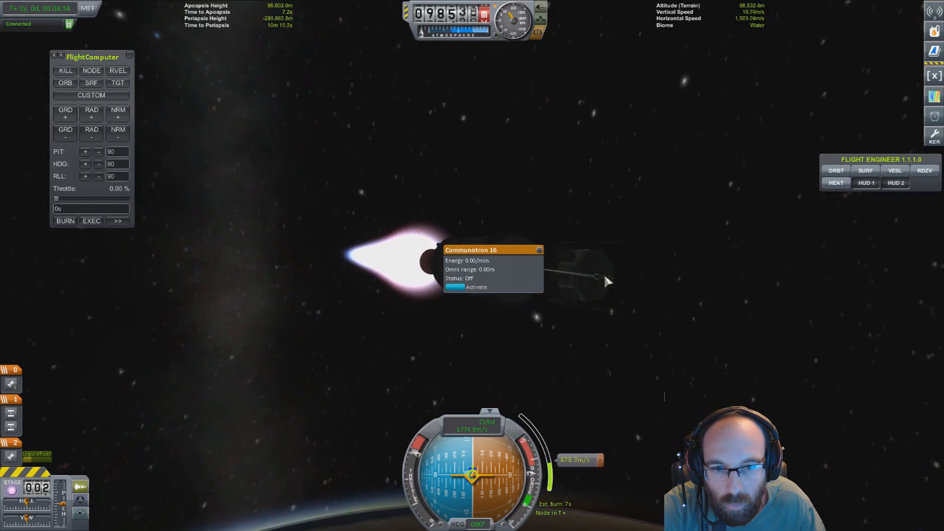
Activate the Communotron 16 antenna while finishing the burn to a 92–105 km orbit
click(476, 286)
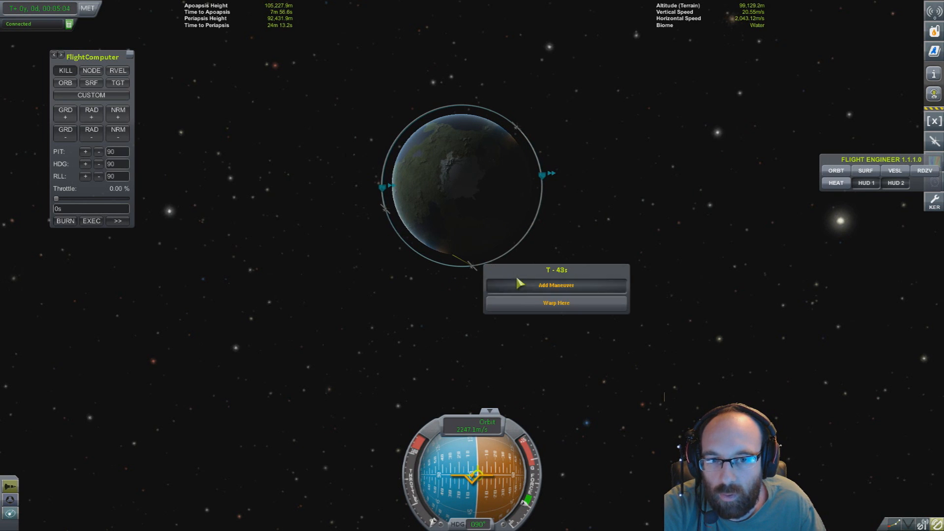
Add a maneuver node on the orbit for a roughly 25 m/s apoapsis-raising burn
click(554, 285)
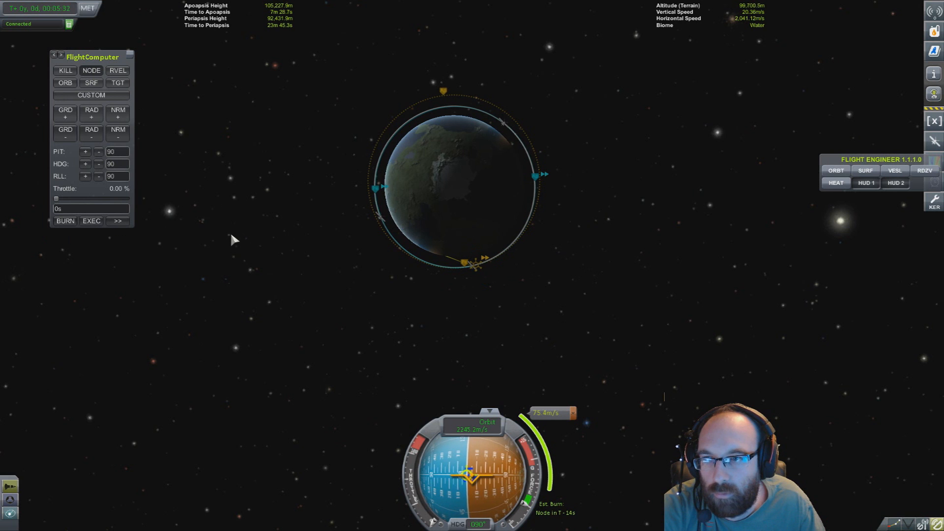
mouse_move(124, 239)
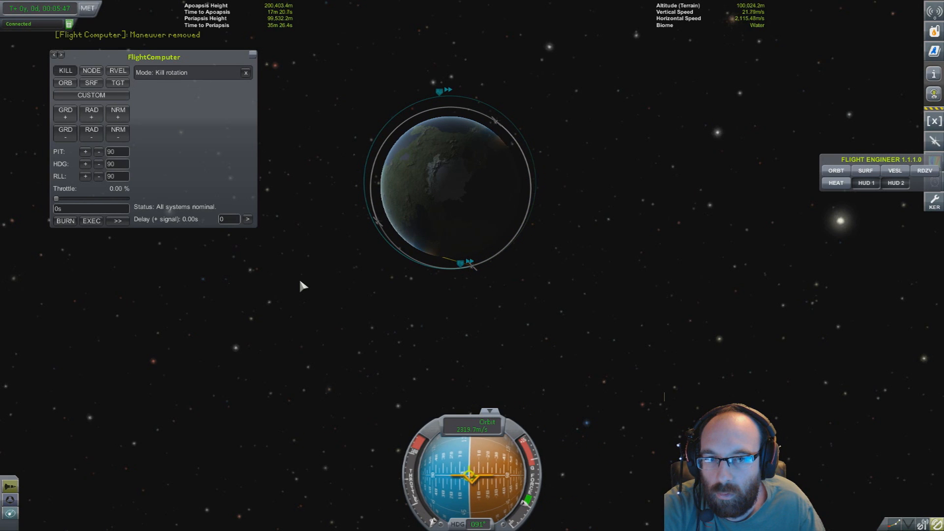
Add a maneuver node at the 200 km apoapsis for a roughly 21 m/s circularizing burn
click(438, 91)
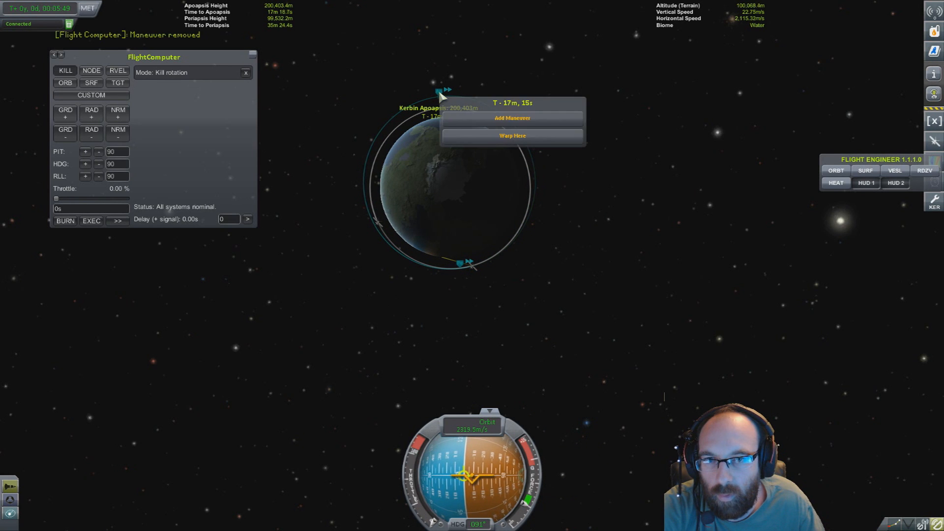
click(511, 117)
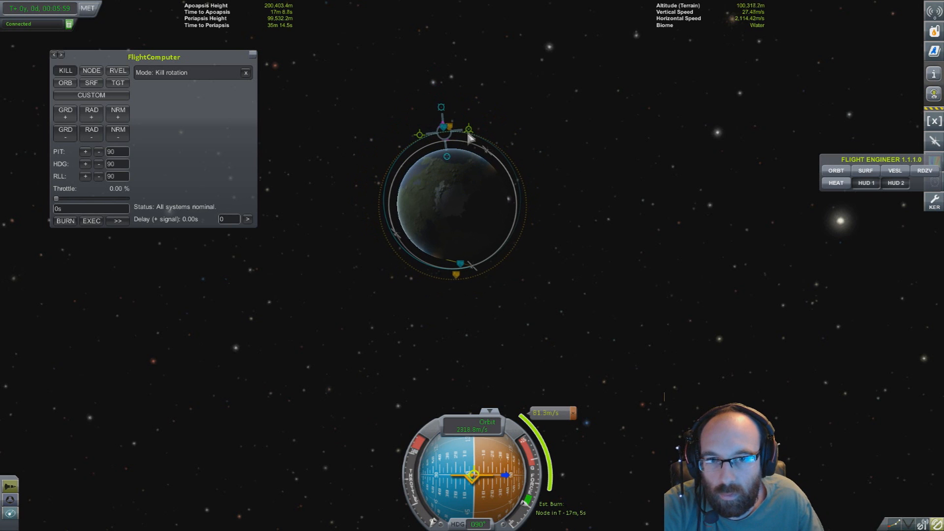
mouse_move(457, 250)
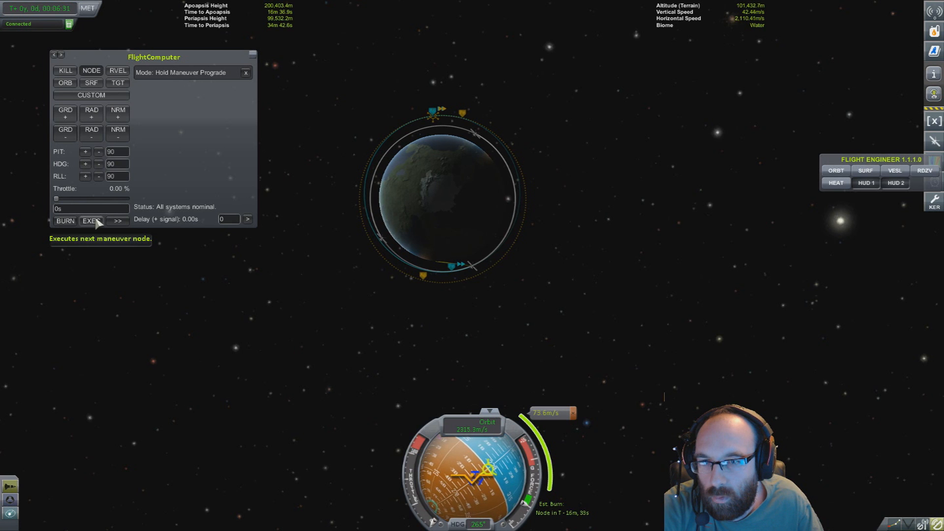
Queue automatic execution of the planned maneuver in the Flight Computer
click(91, 220)
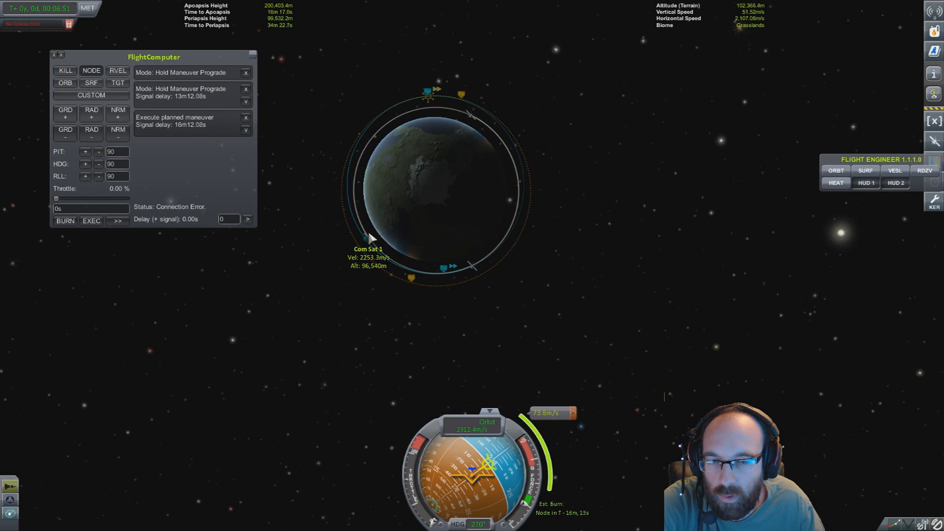
click(367, 248)
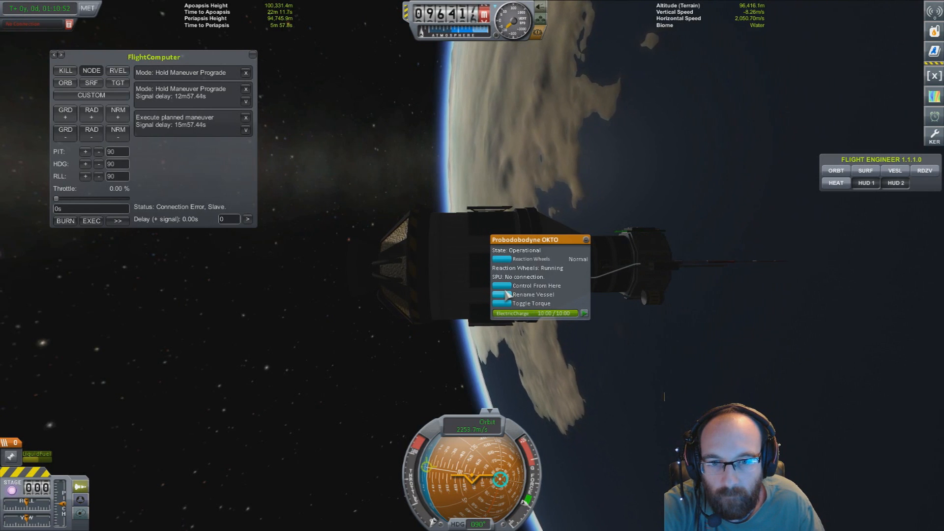
Rename the probe vessel to Com Sat 1
click(532, 294)
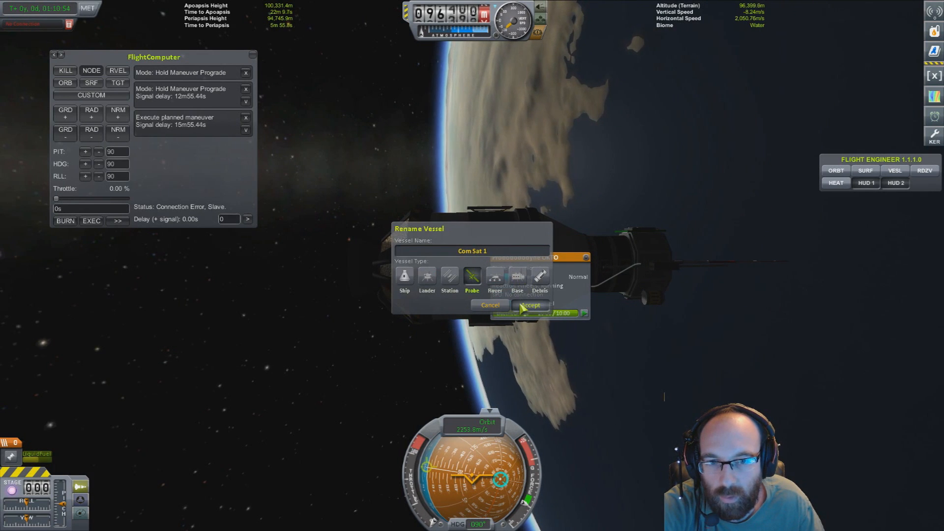
click(490, 305)
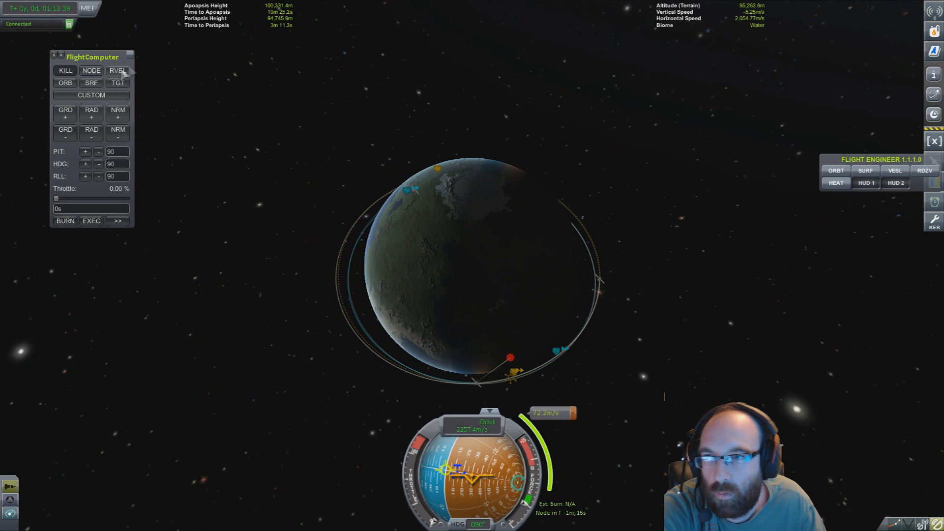
Expand the Flight Computer queue and let the burn raise apoapsis to about 198 km
click(117, 220)
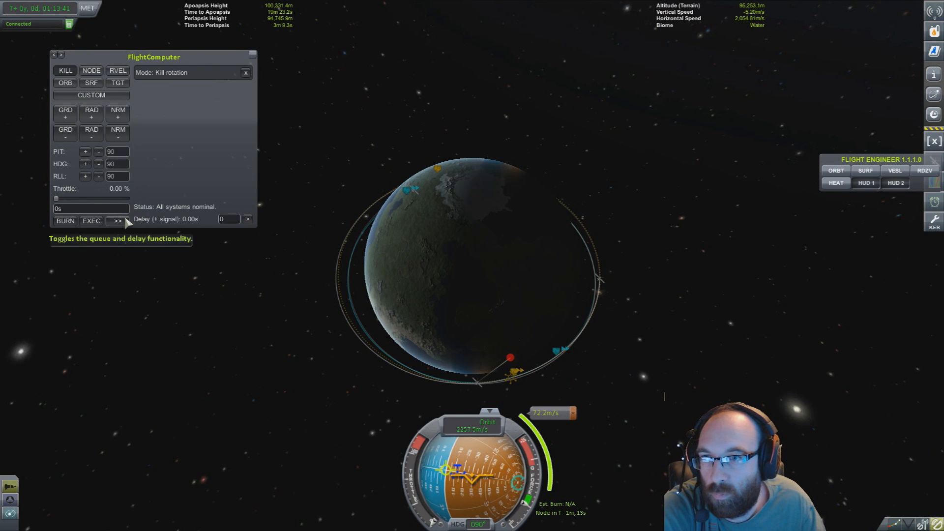
click(90, 71)
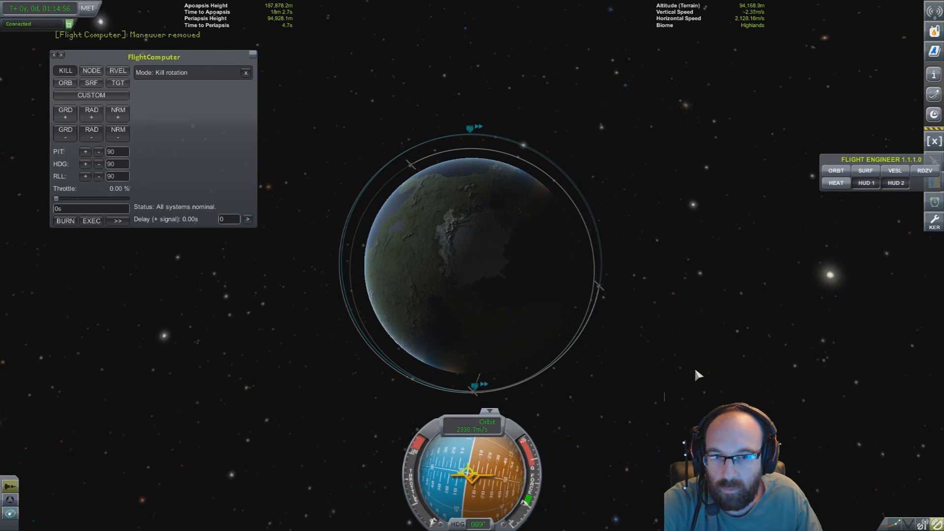
mouse_move(486, 422)
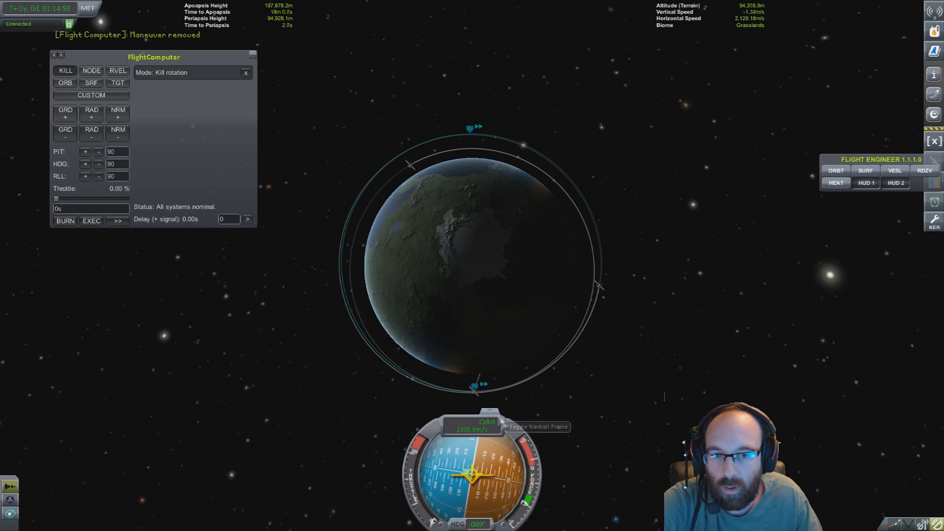
Add a circularizing maneuver node at the ~199 km apoapsis, about 74 m/s
click(476, 128)
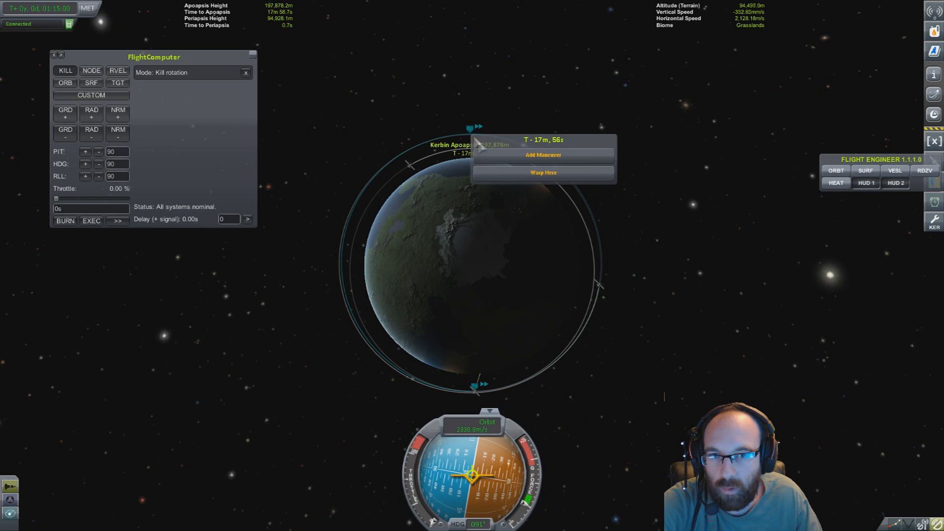
click(542, 155)
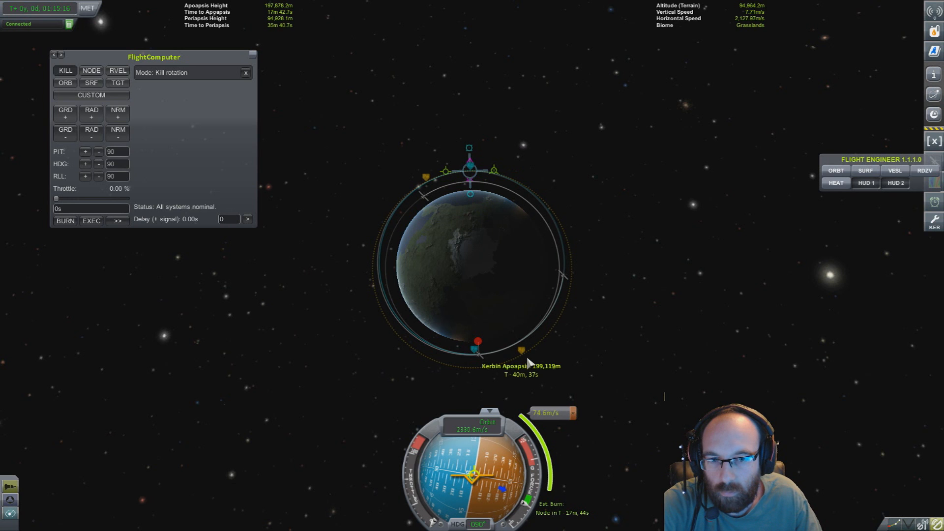
mouse_move(521, 352)
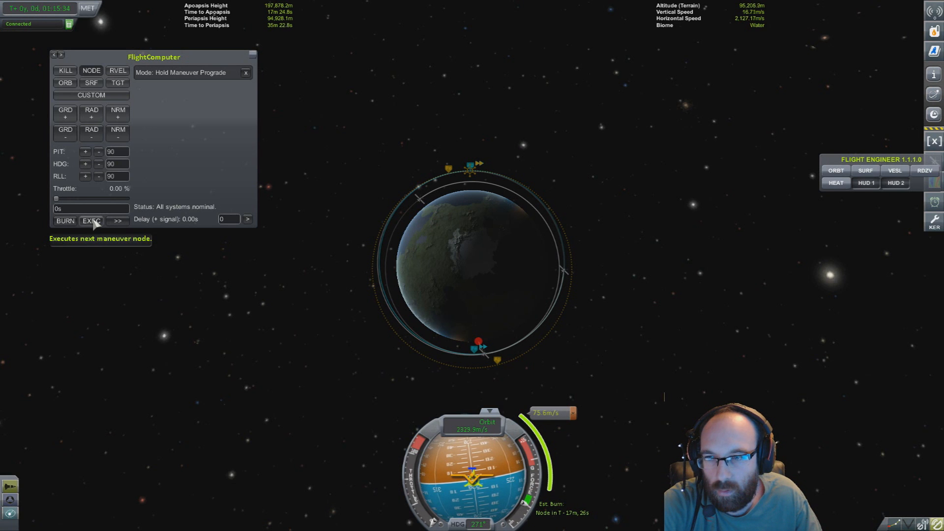
Queue the maneuver with EXEC, then switch control to Com Sat 3
click(91, 221)
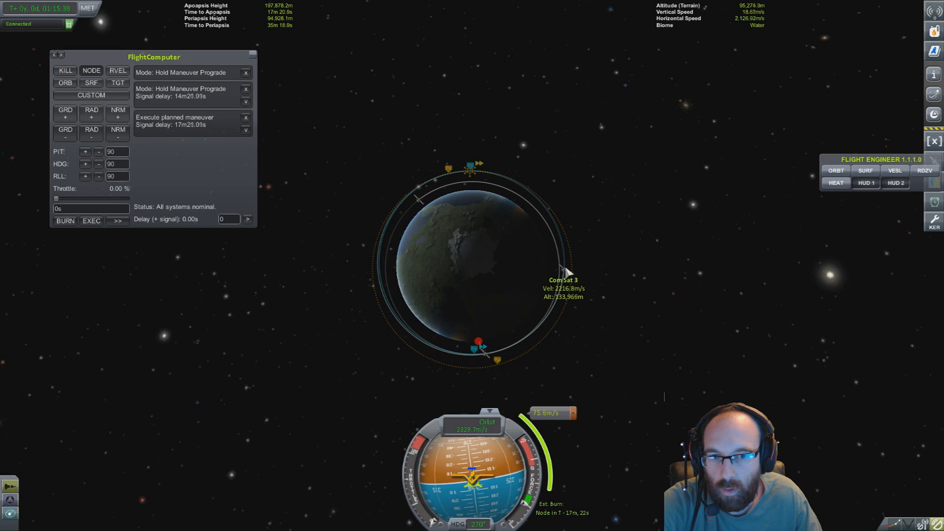
click(562, 279)
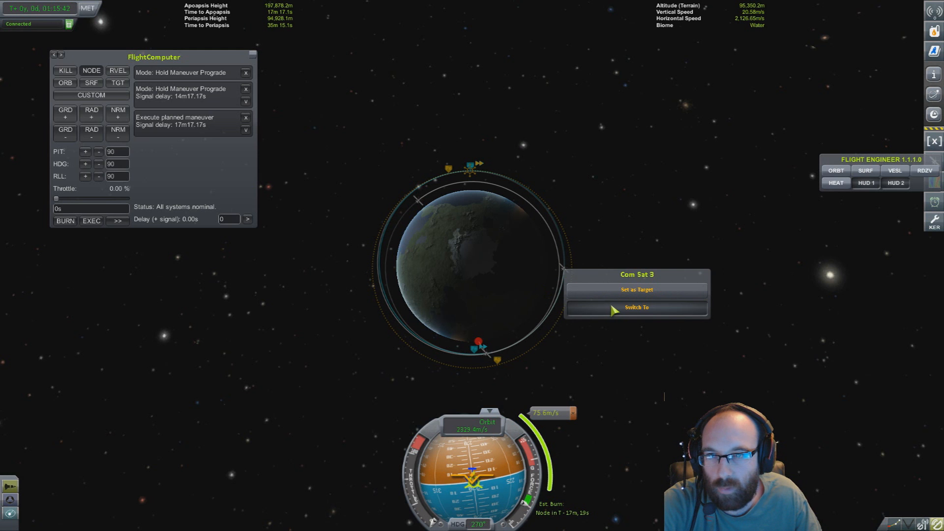
click(636, 307)
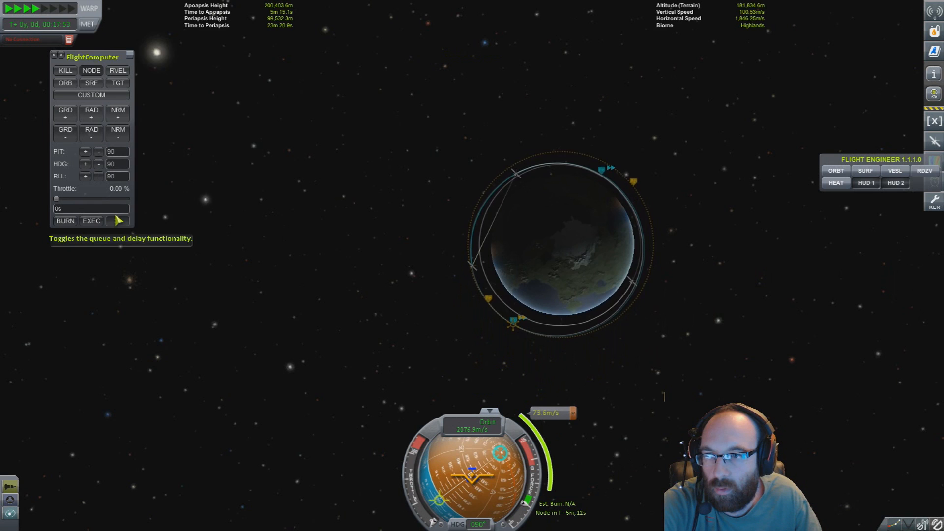
Show the flight computer queue and dismiss the maneuver node alarm
click(118, 220)
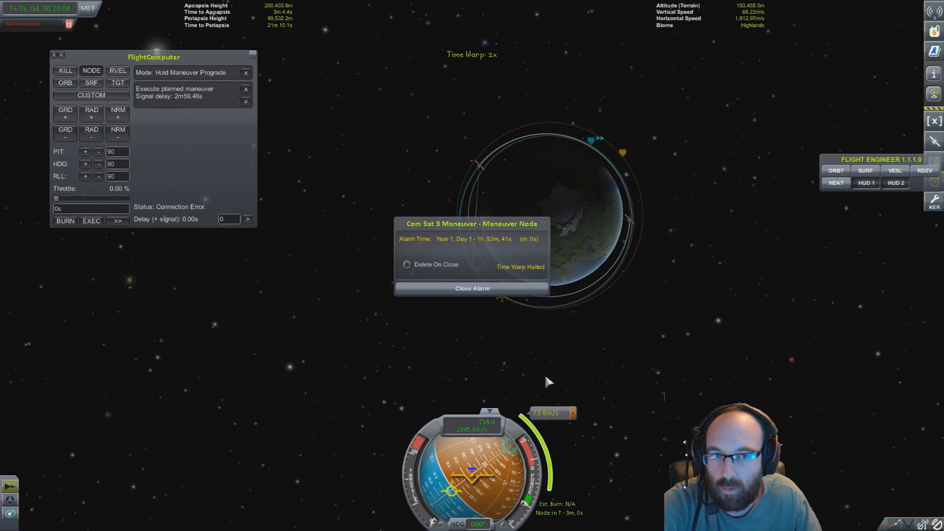
click(472, 288)
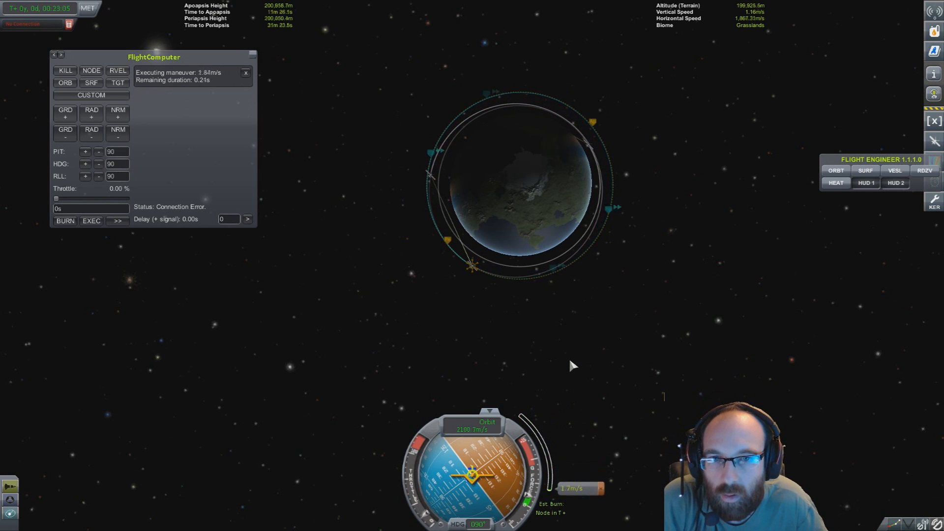
Zoom out in map view and bring up Com Sat 2.2's vessel options
click(65, 71)
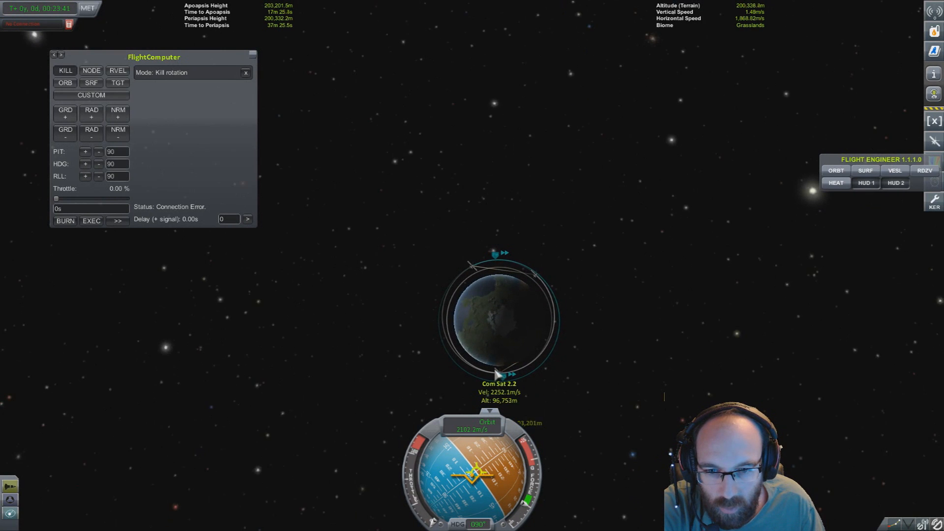
click(499, 375)
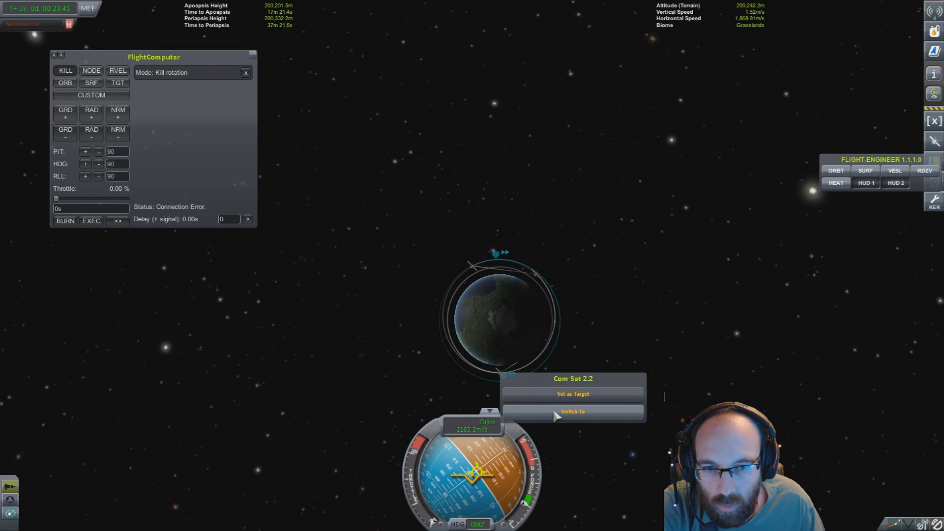
mouse_move(544, 406)
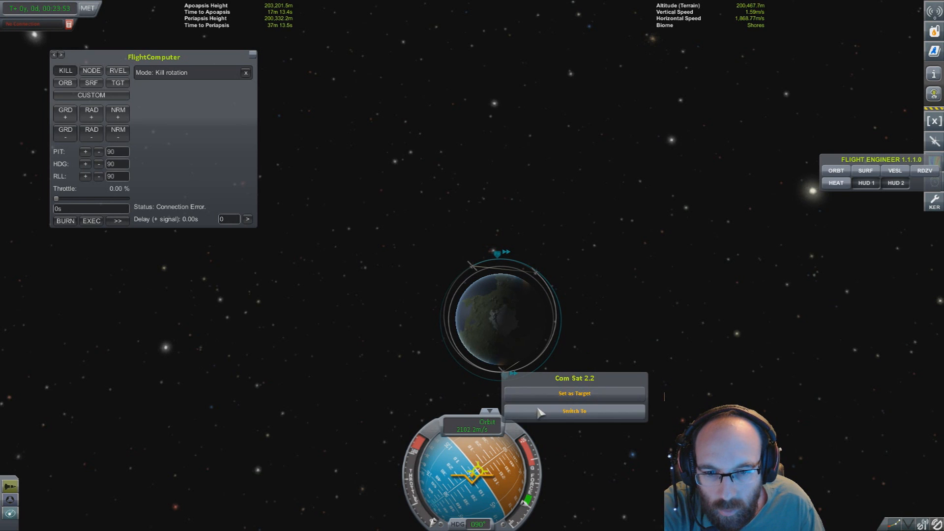
Switch control to Com Sat 2.2 in its 103 by 92 km orbit
click(572, 411)
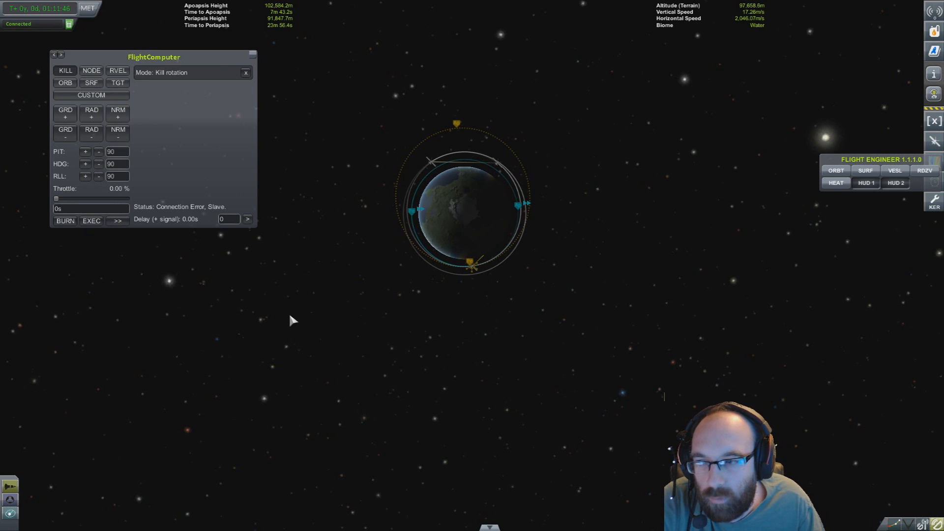
mouse_move(337, 327)
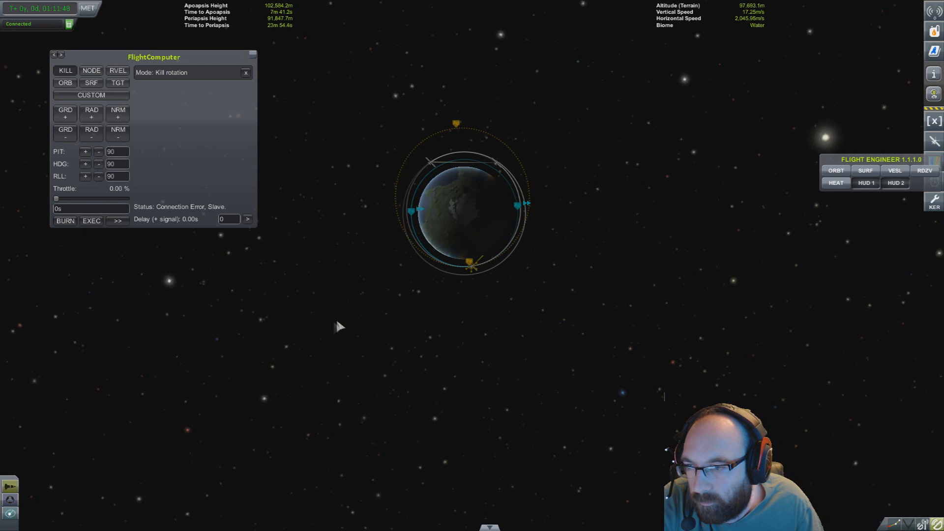
mouse_move(366, 317)
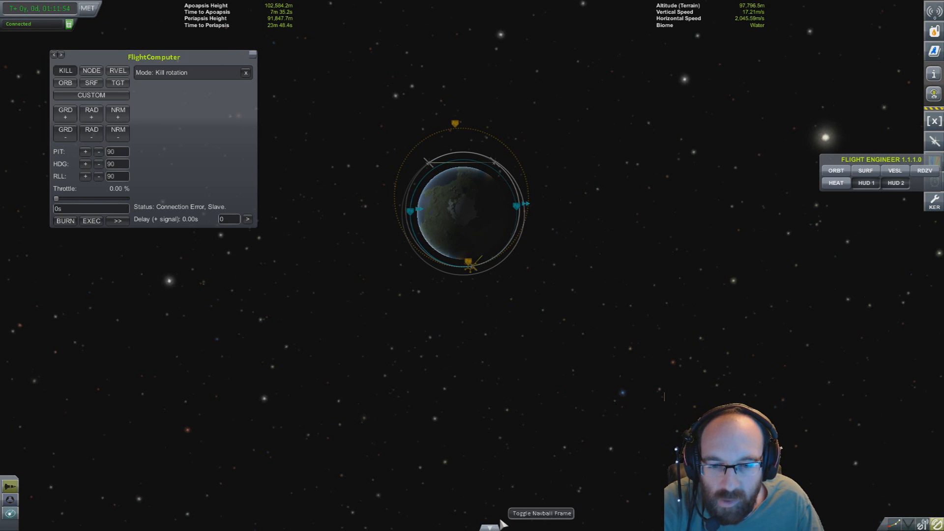
Bring the navball into view and hold maneuver prograde on Com Sat 2.2
click(540, 514)
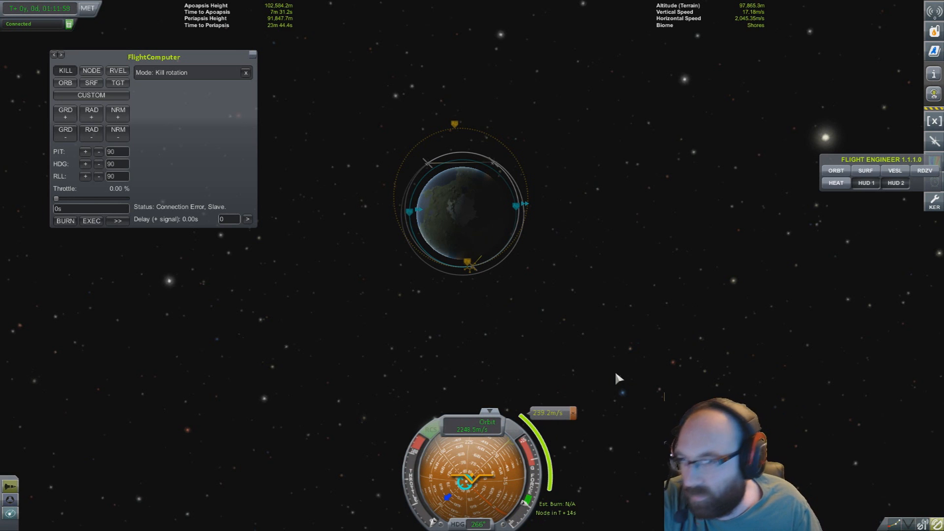
mouse_move(547, 342)
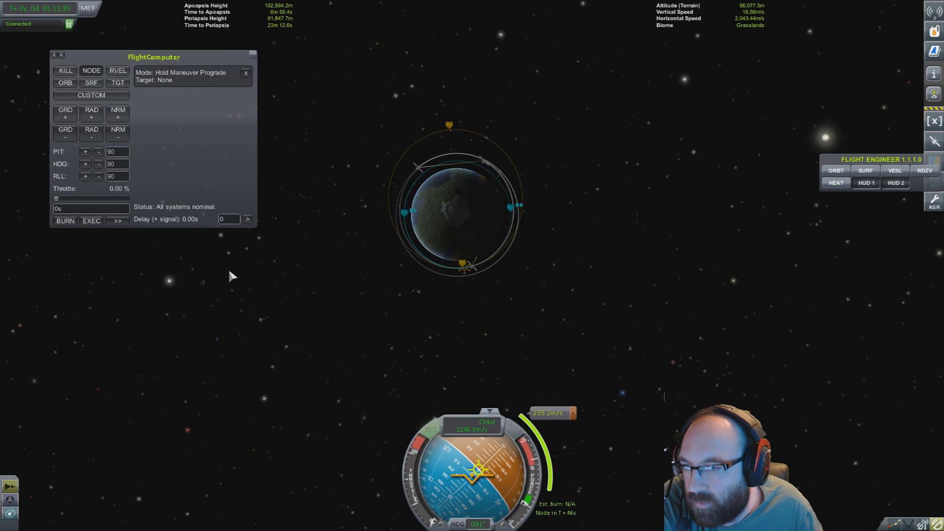
mouse_move(187, 284)
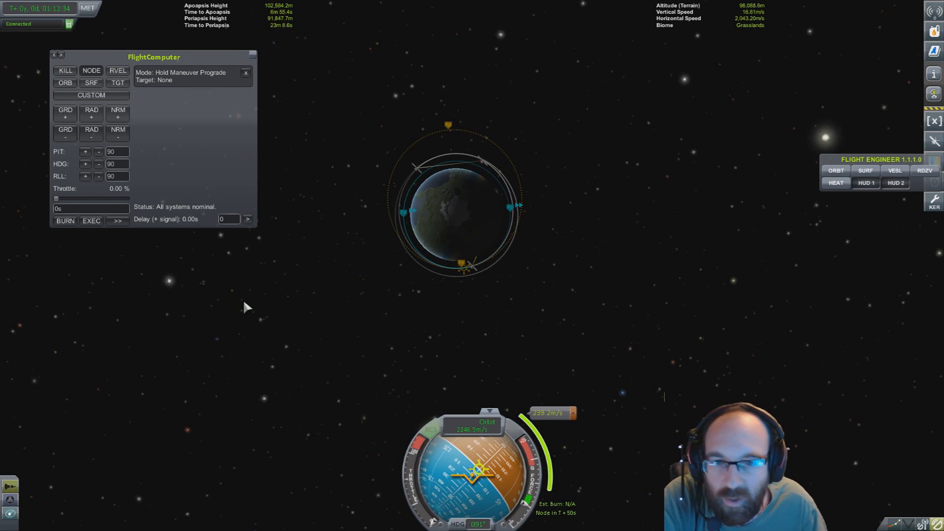
mouse_move(117, 243)
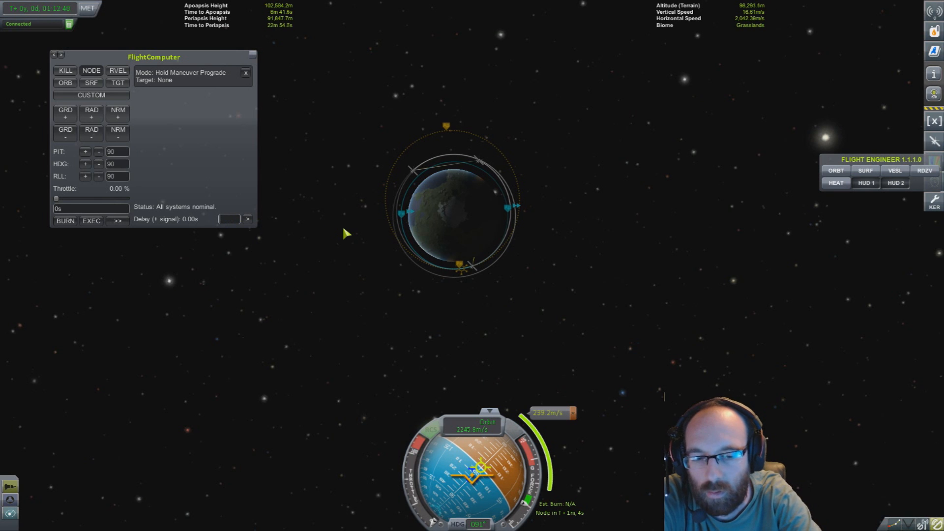
text(1)
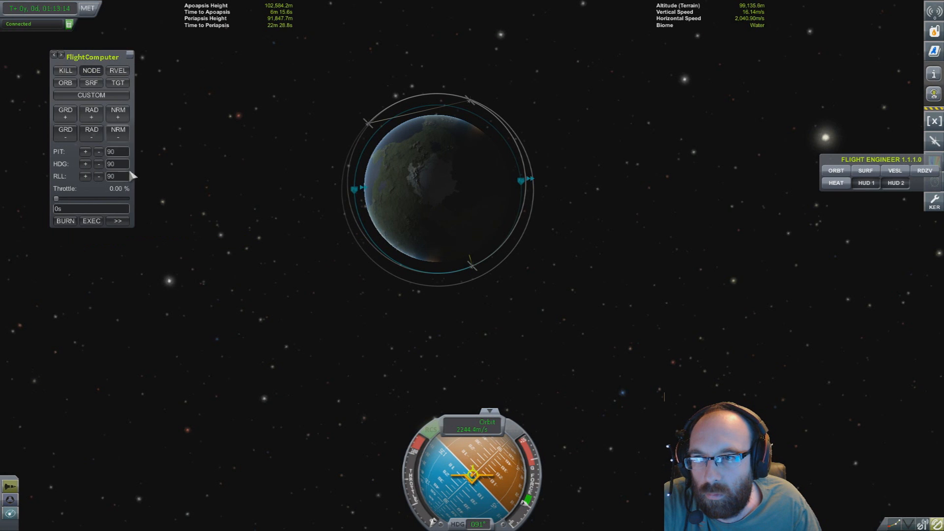
Warp time ahead until the Com Sat 1 maneuver alarm halts it
click(250, 57)
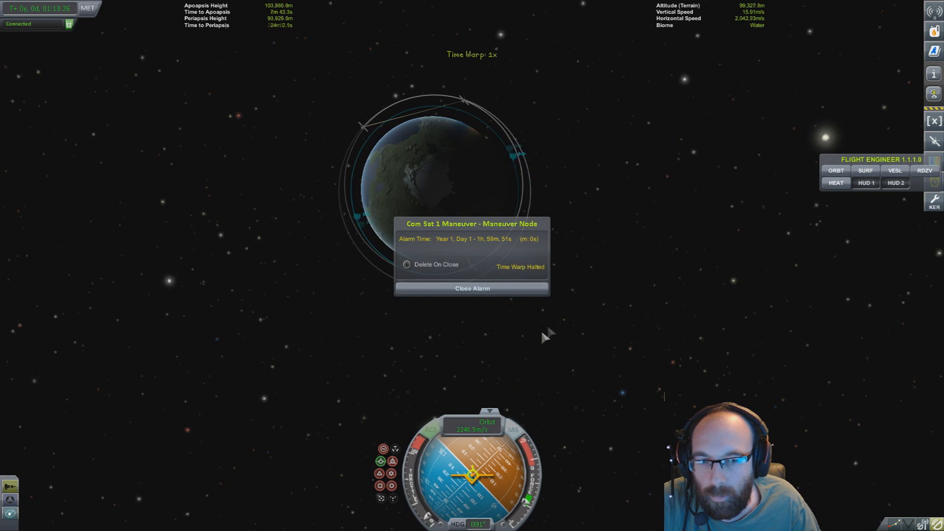
Dismiss the maneuver alarm so the prograde burn raises apoapsis
click(471, 288)
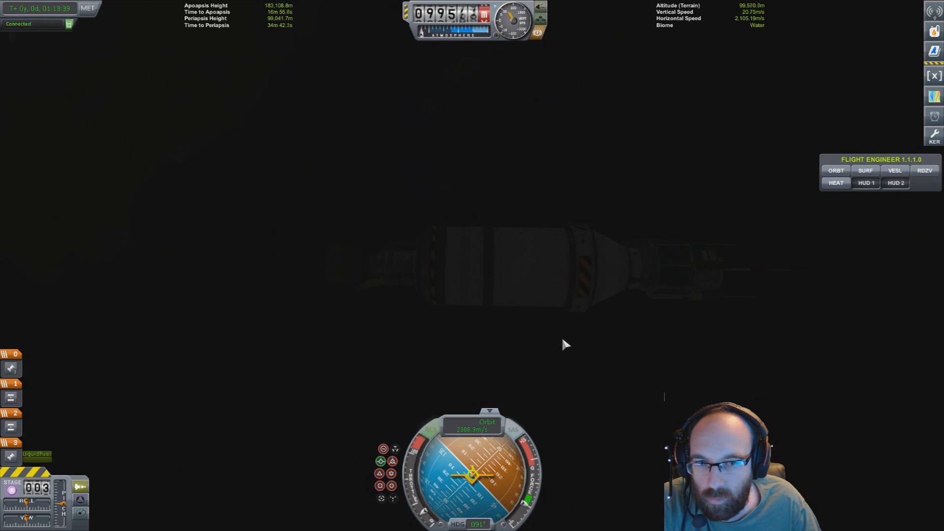
mouse_move(632, 342)
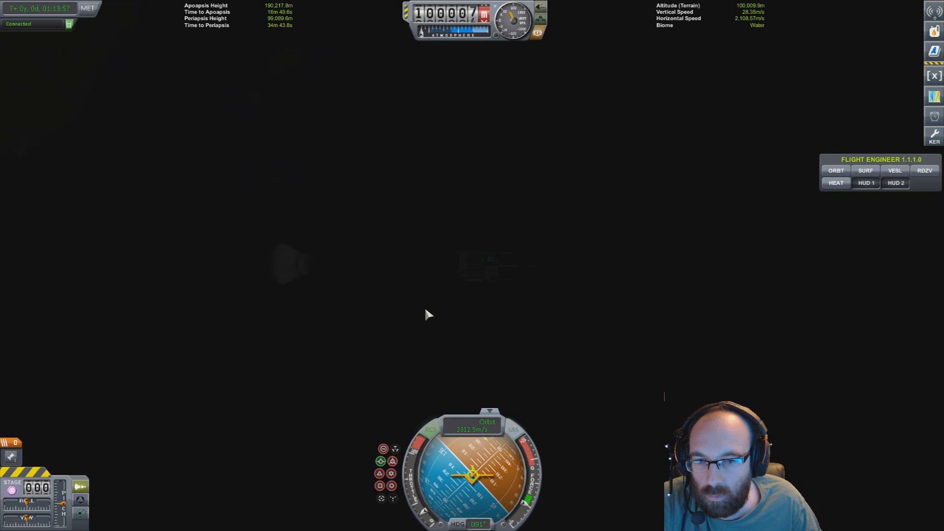
mouse_move(412, 333)
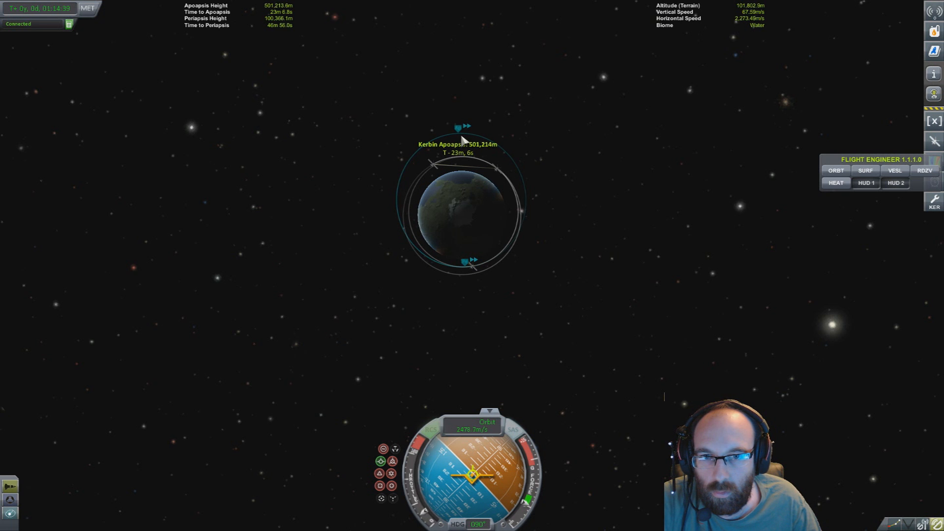
mouse_move(488, 281)
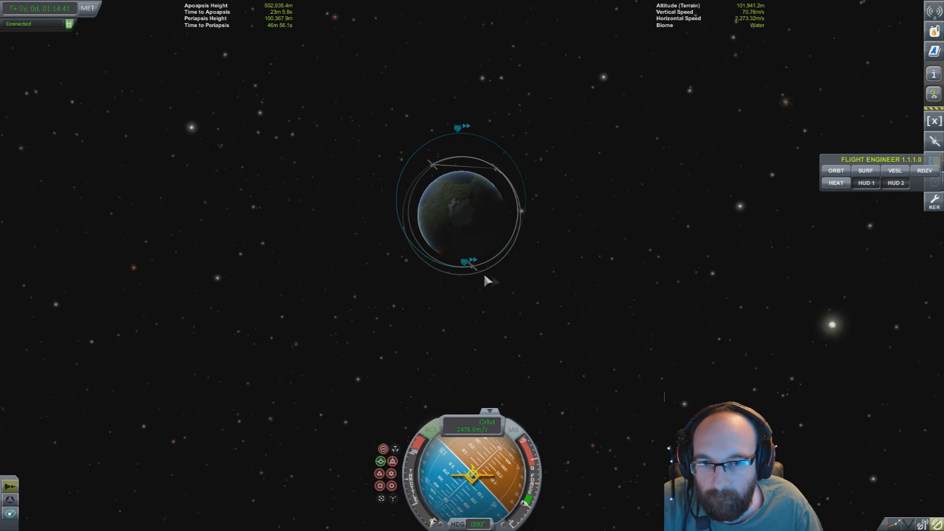
Plan a ~211 m/s node at the 502 km apoapsis, show the queue, and select Com Sat 1
click(457, 111)
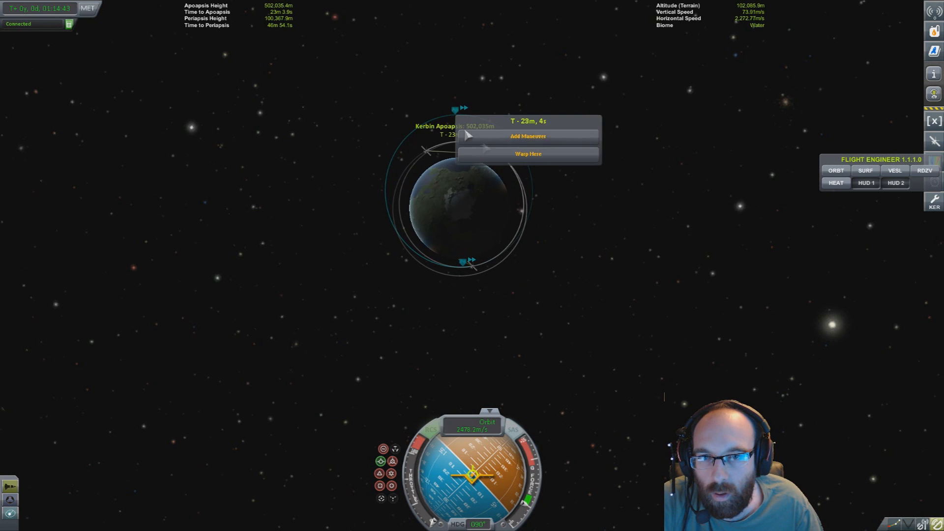
click(527, 136)
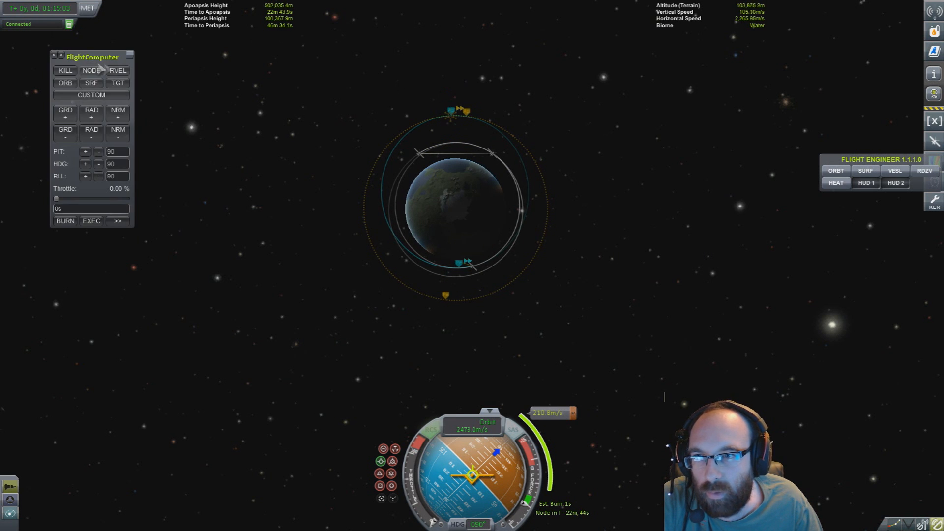
mouse_move(91, 220)
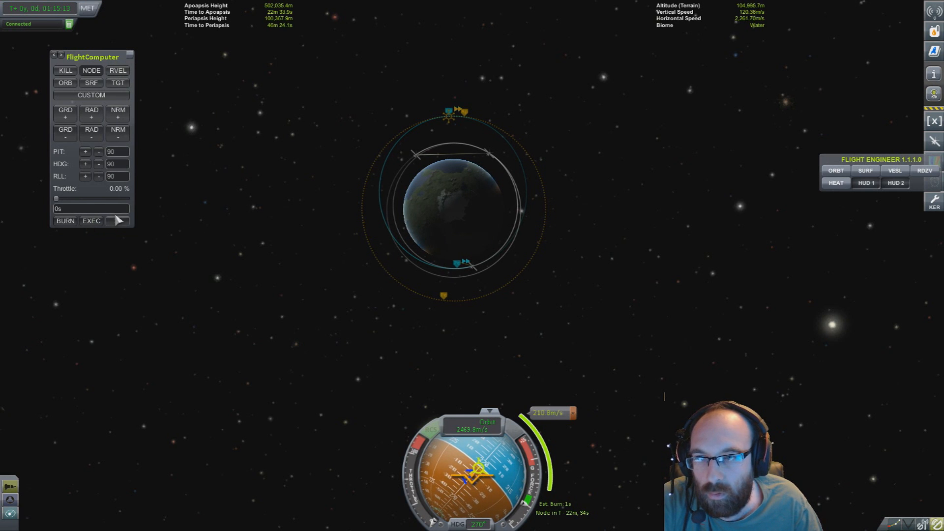
click(118, 221)
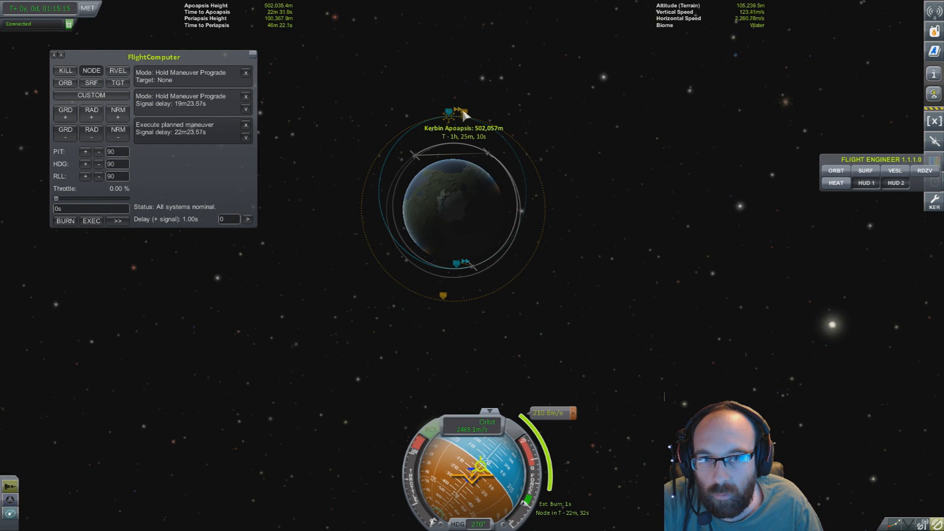
click(461, 116)
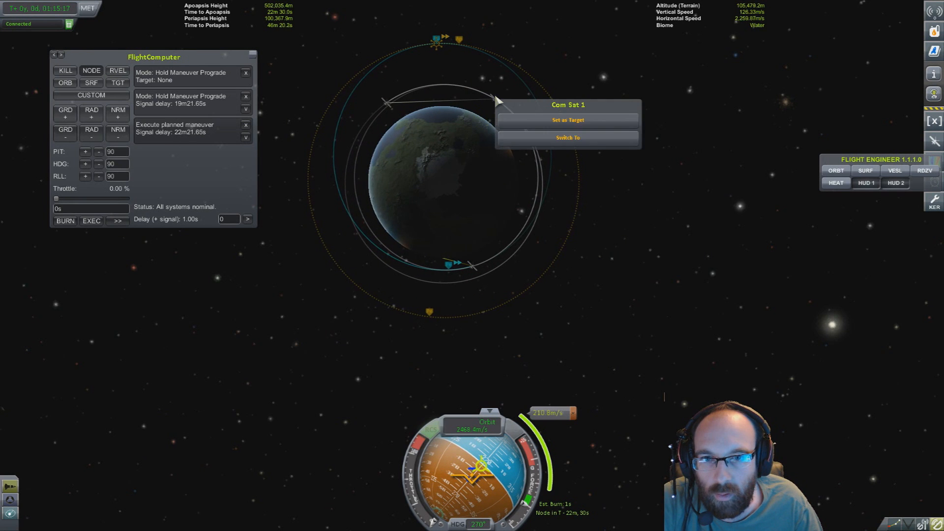
Switch control to Com Sat 1, orbiting about 198 by 500 km
click(566, 137)
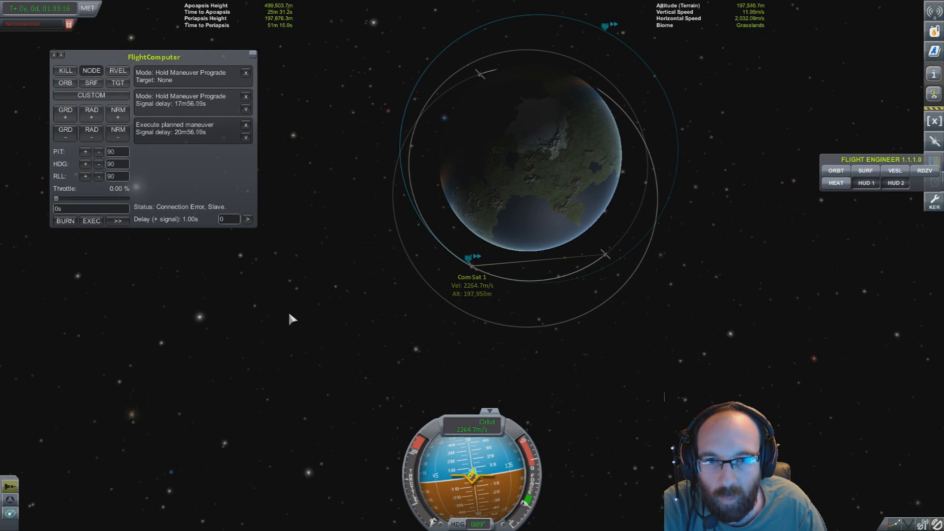
mouse_move(641, 315)
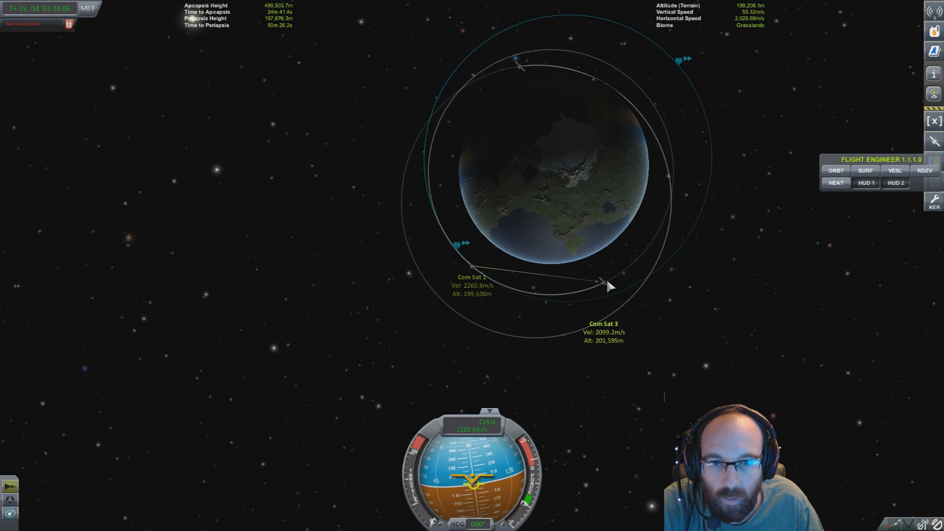
Switch control to Com Sat 2.2 from its map-view icon
click(517, 62)
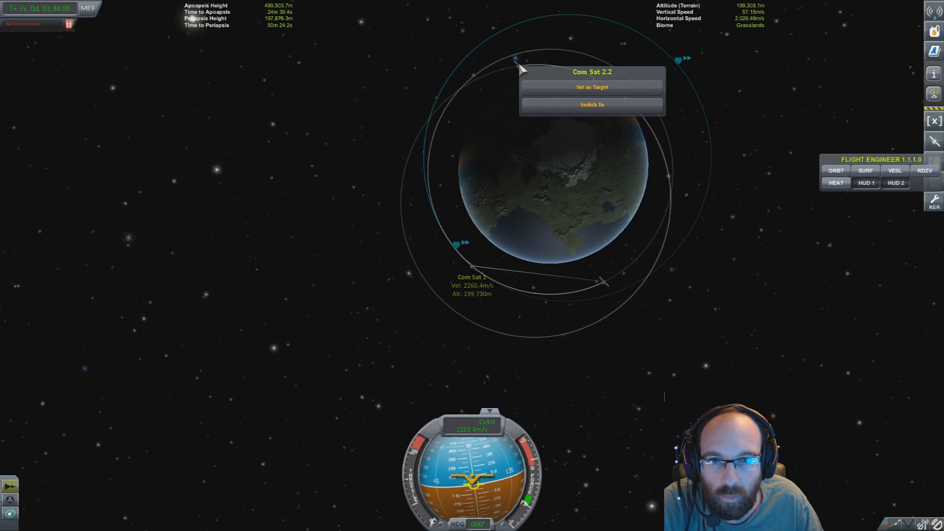
click(591, 105)
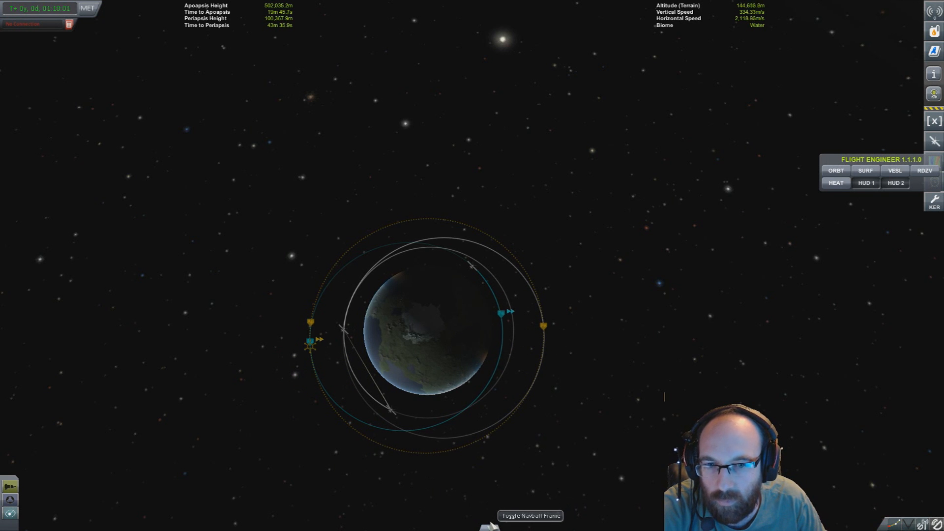
Restore the navball, time warp to the apoapsis node and dismiss the maneuver alarm so the burn runs
click(529, 515)
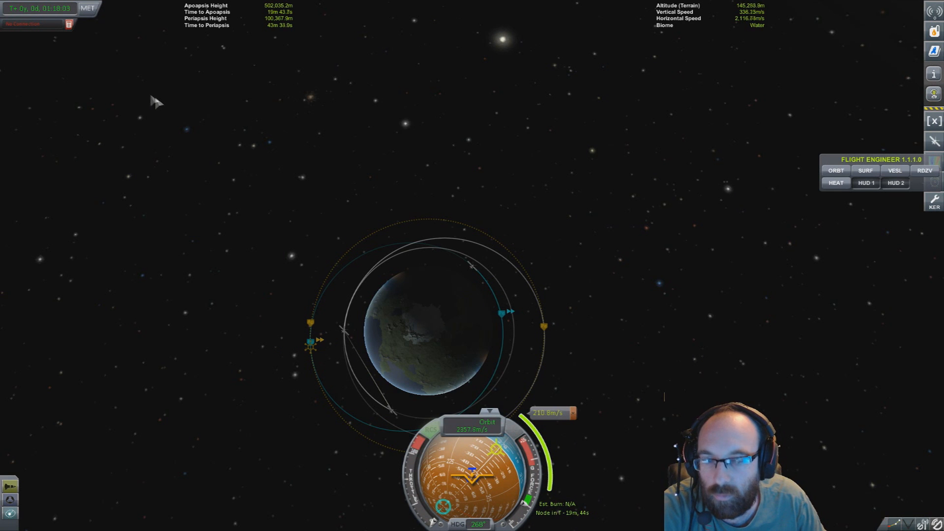
key(.)
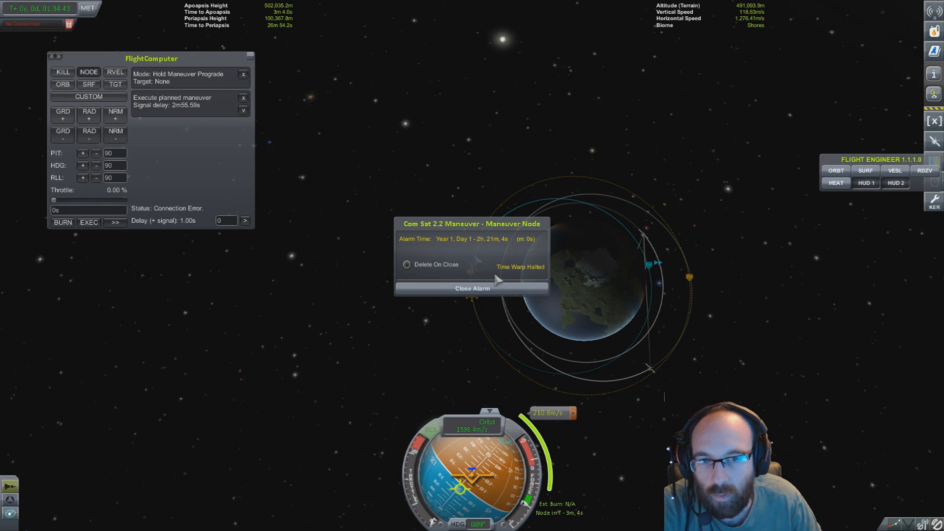
click(471, 288)
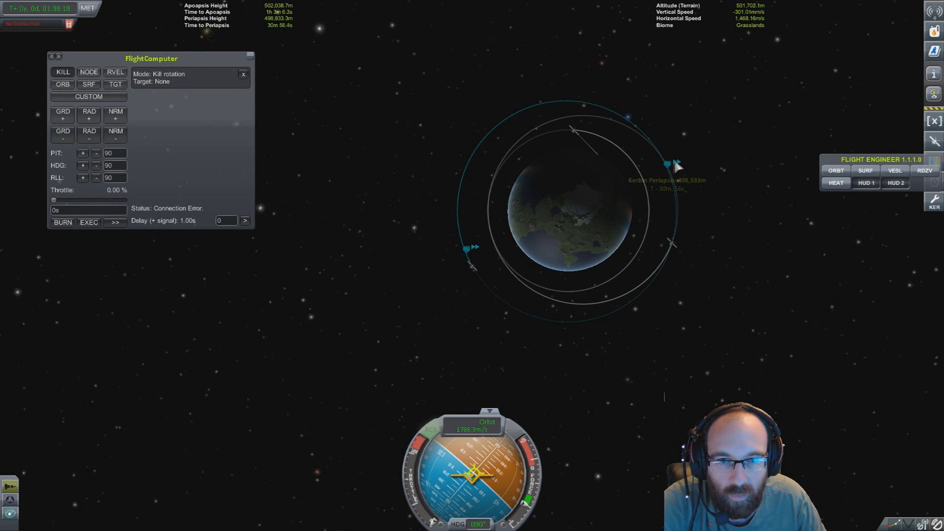
Switch control to Com Sat 1 from its map-view icon
click(676, 167)
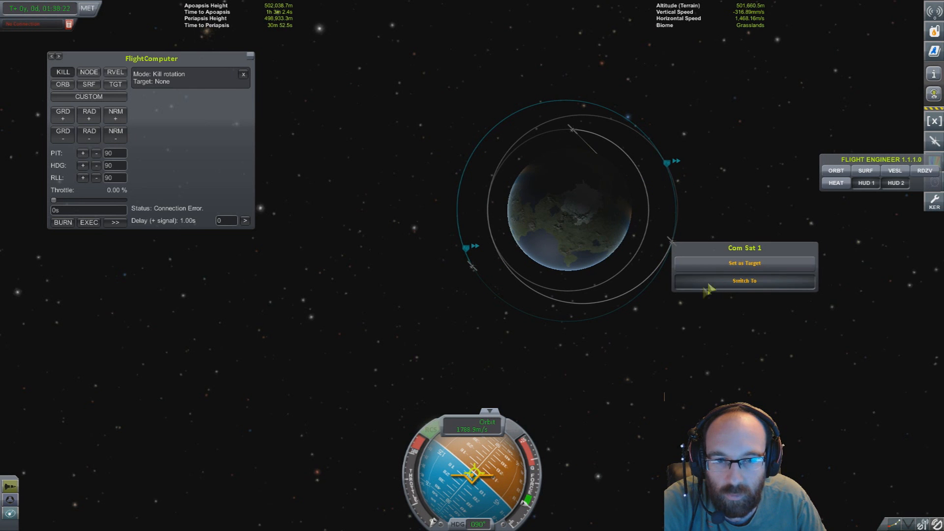
click(744, 280)
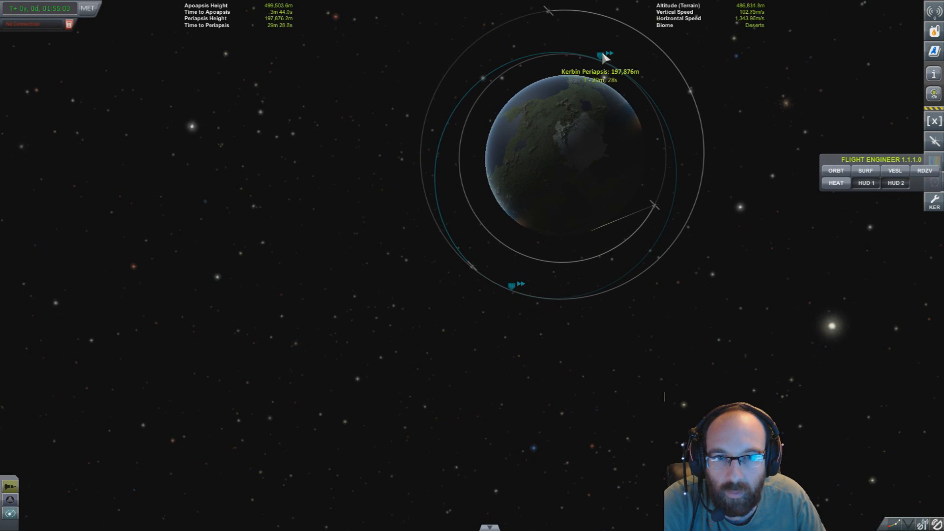
Add a maneuver node at Com Sat 1's apoapsis and have the Flight Computer execute the circularization burn
click(512, 283)
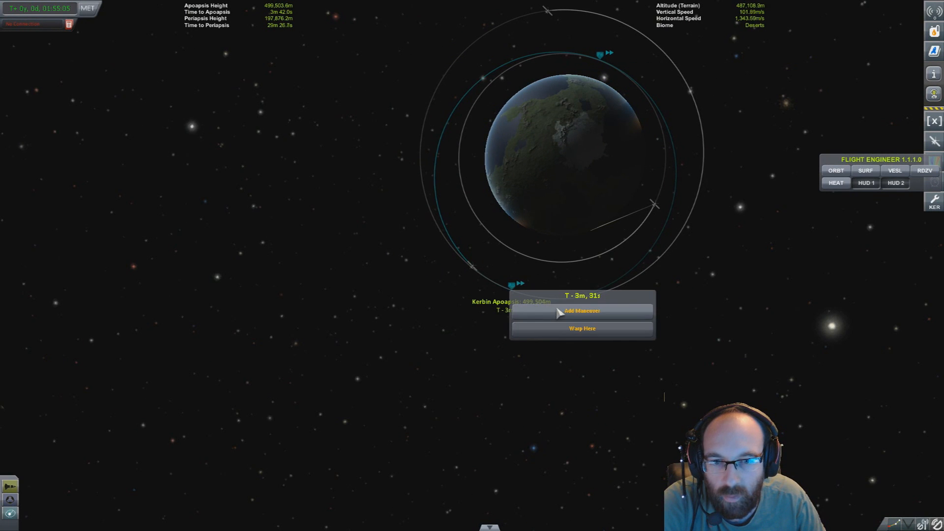
click(581, 310)
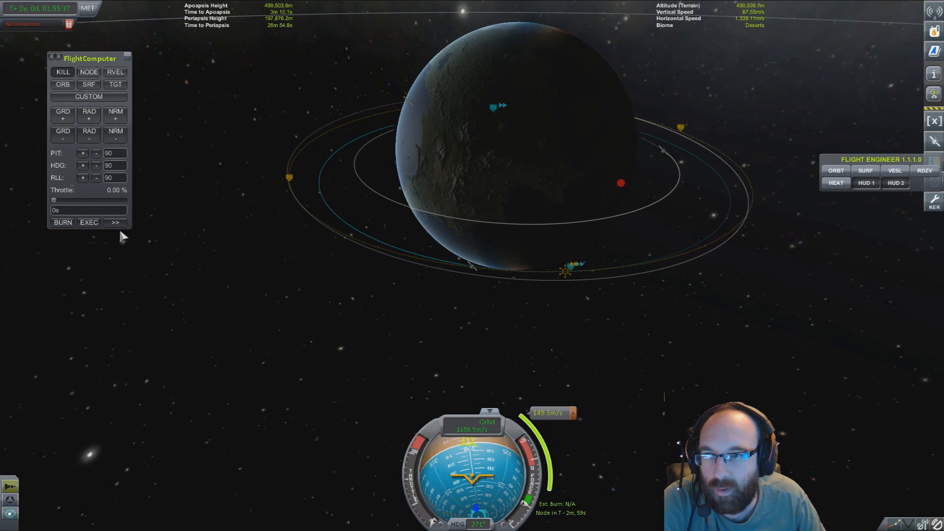
mouse_move(286, 246)
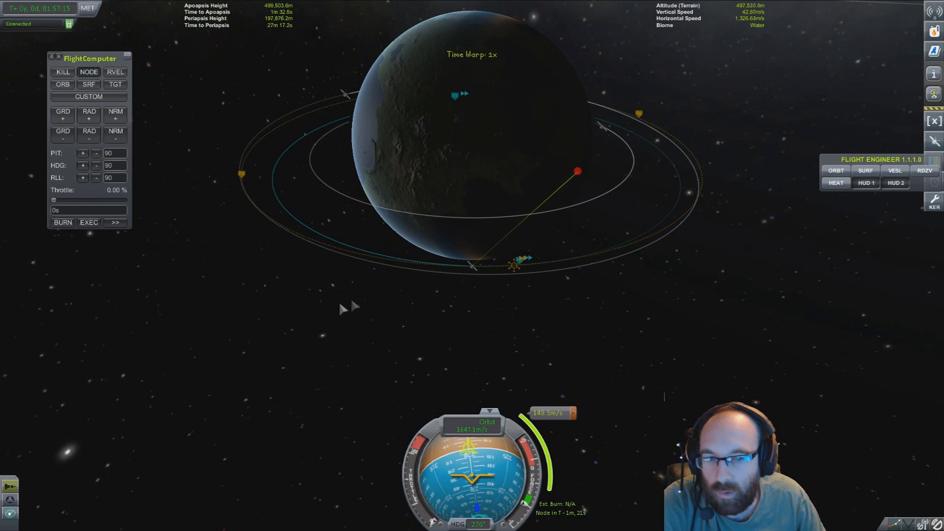
mouse_move(88, 221)
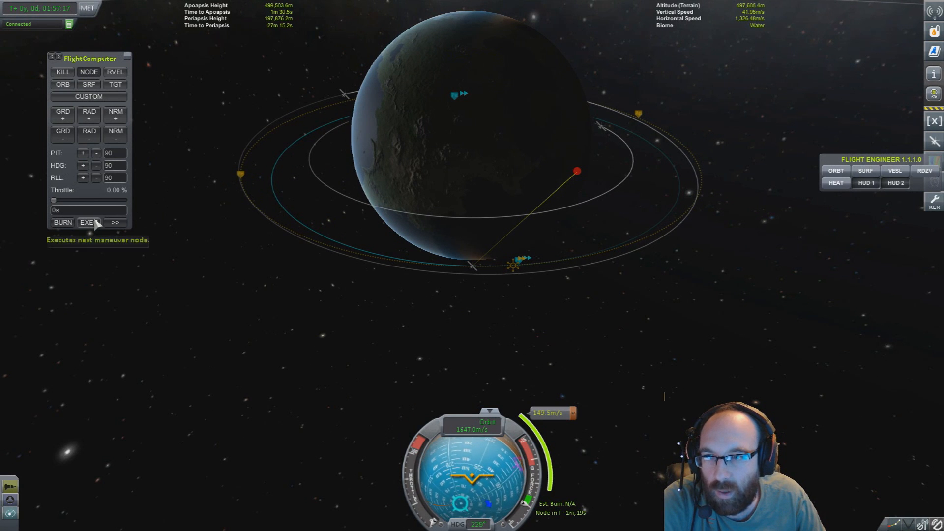
click(89, 221)
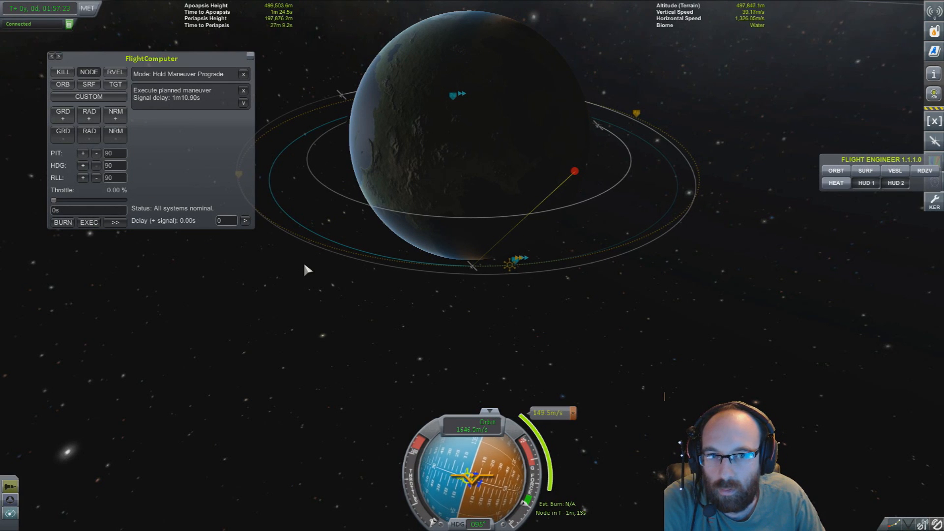
mouse_move(436, 285)
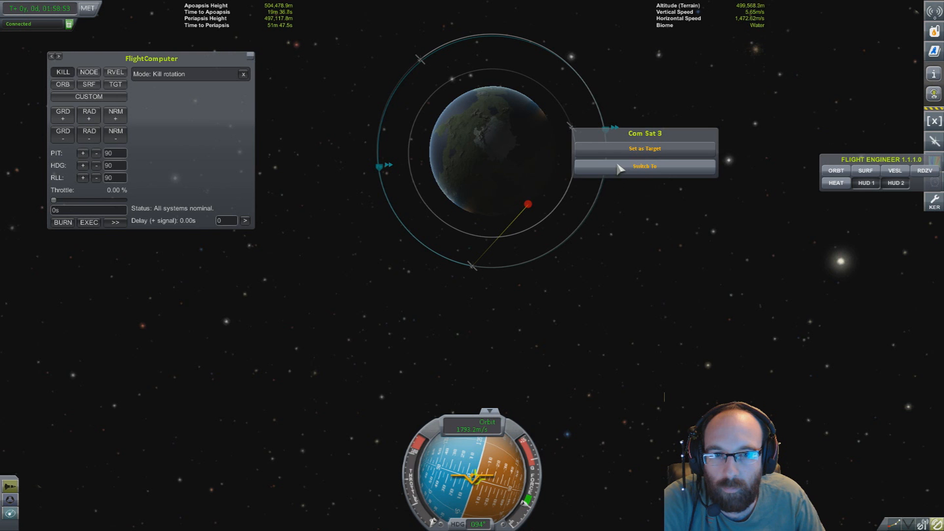
Switch control to Com Sat 3 and place a maneuver node at its periapsis
click(643, 166)
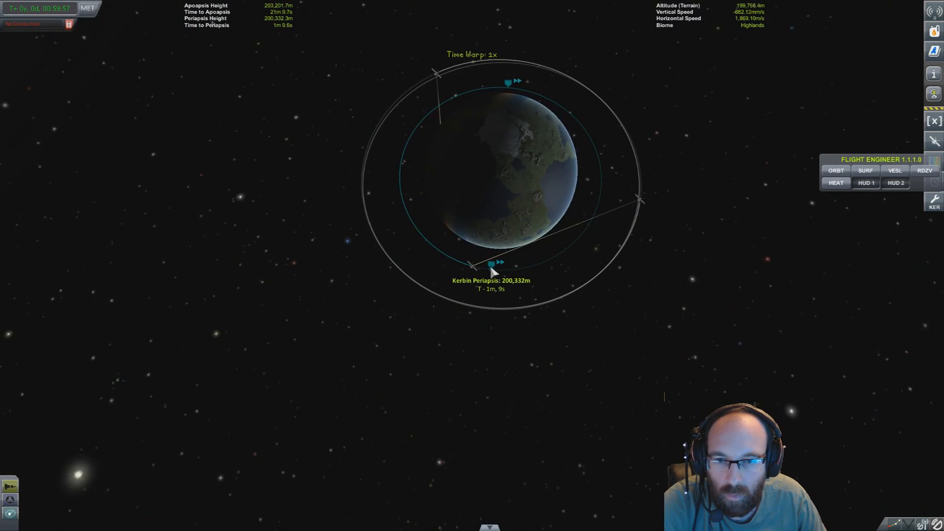
click(491, 264)
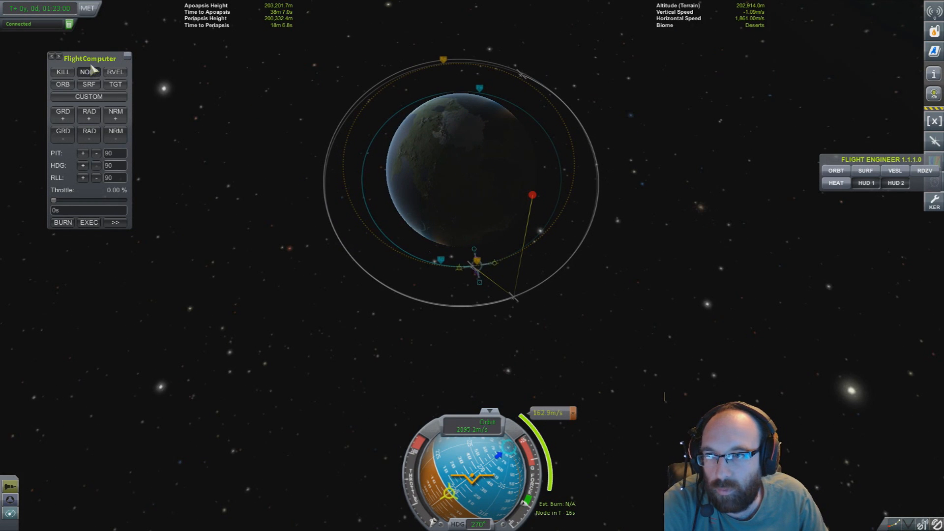
Hold maneuver prograde and execute the burn raising Com Sat 3's apoapsis to about 586 km
click(88, 72)
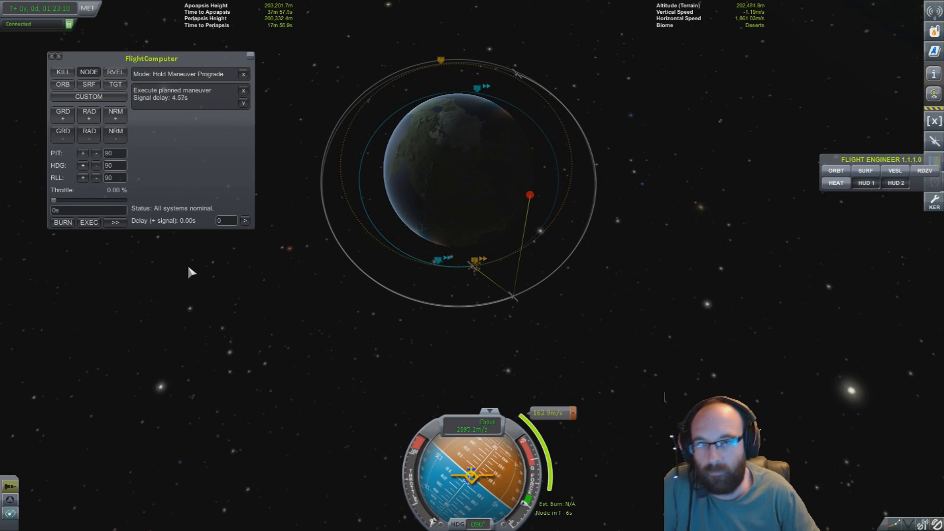
mouse_move(270, 332)
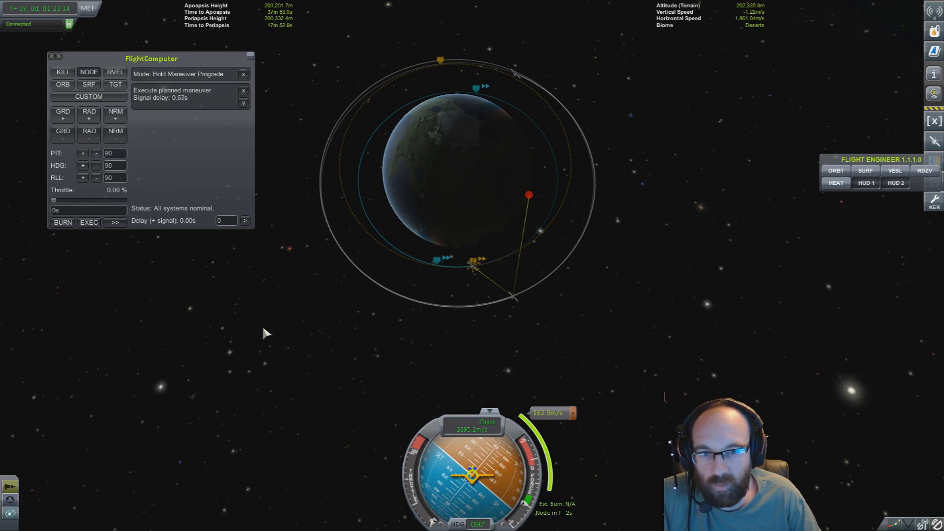
click(88, 223)
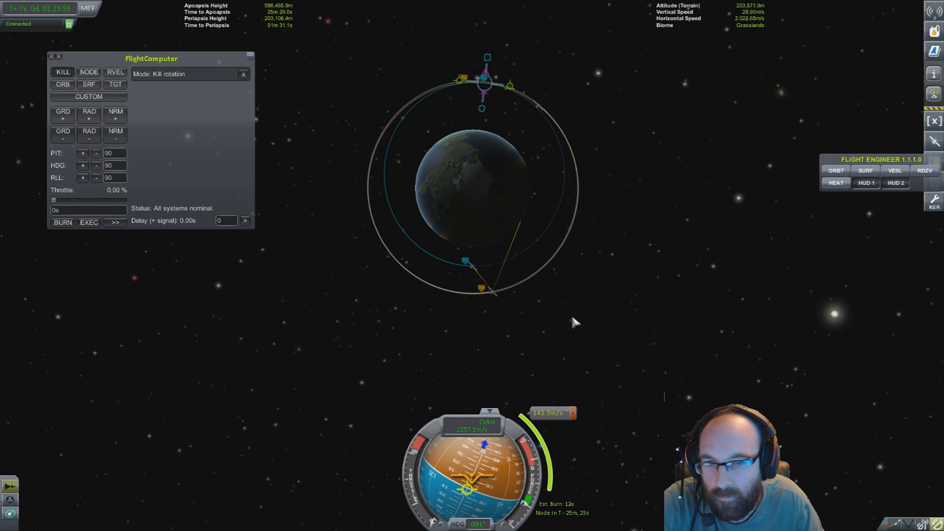
Hold maneuver prograde and queue the apoapsis burn circularizing Com Sat 3 near 490–509 km
click(88, 72)
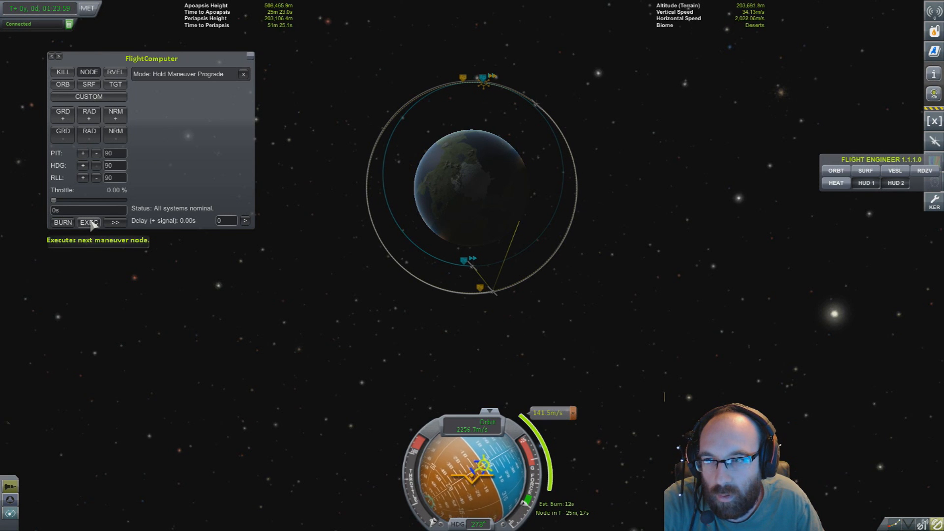
click(87, 222)
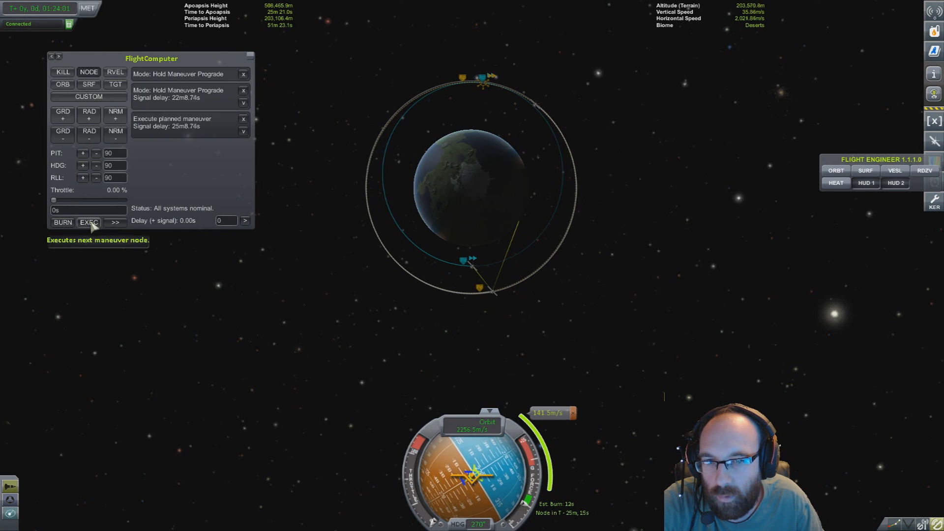
mouse_move(286, 272)
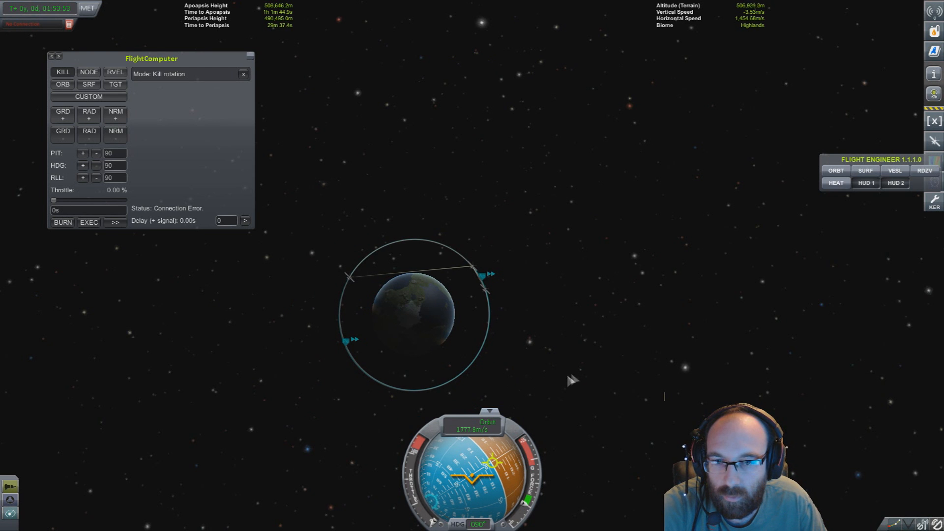
Leave the flight via the pause menu and return to the Space Center
key(Escape)
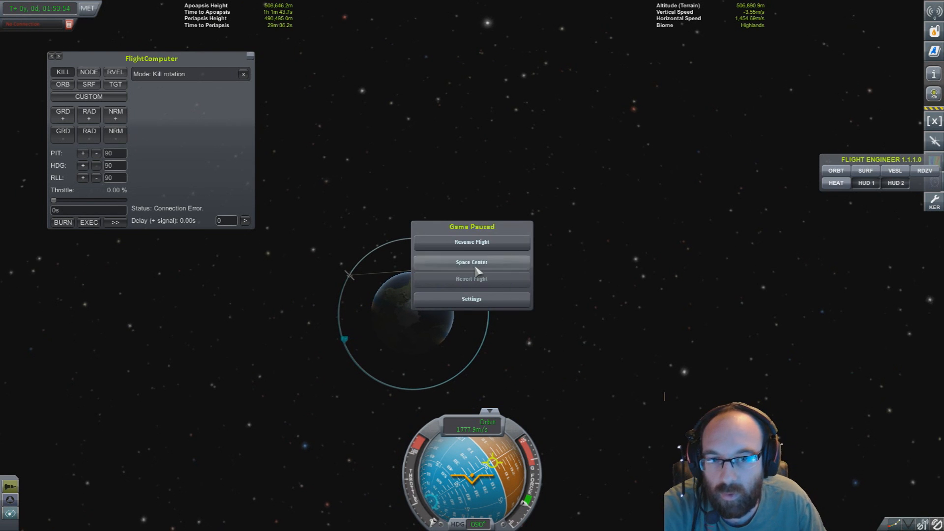
mouse_move(547, 340)
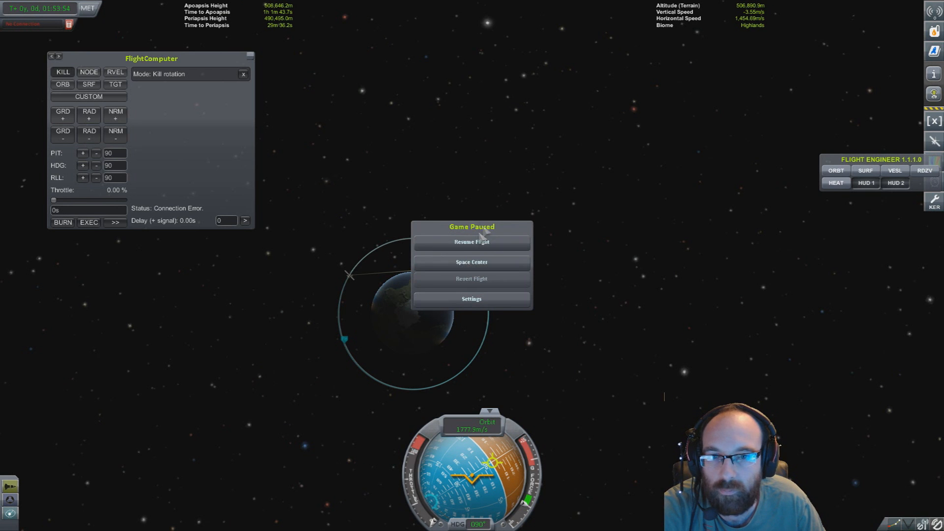
click(471, 262)
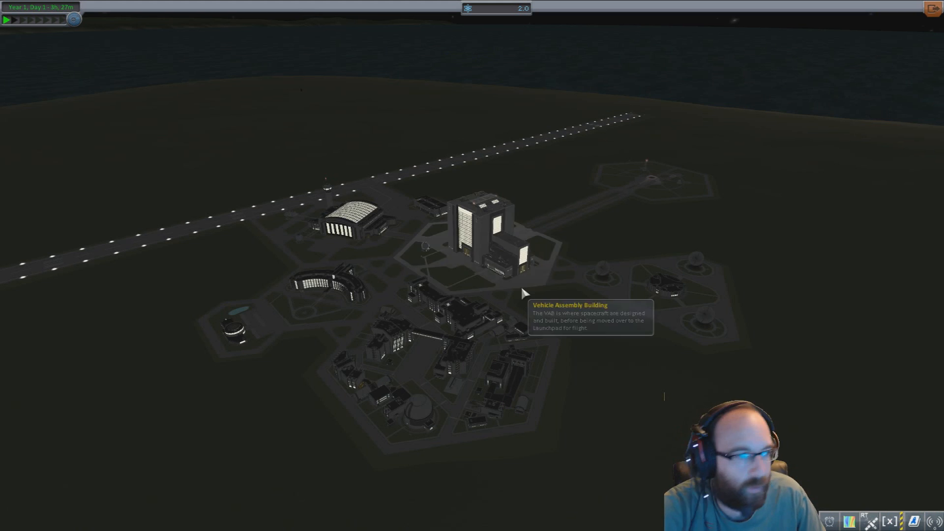